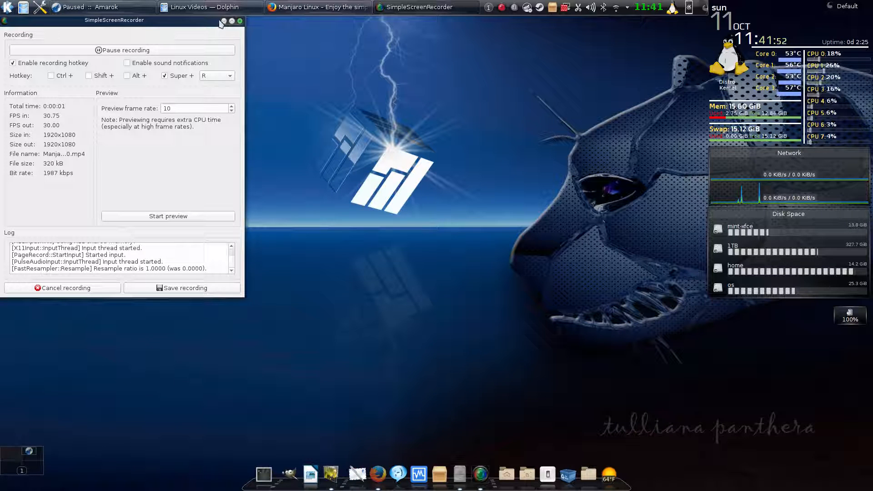
# Step: Minimize the SimpleScreenRecorder window so the desktop is clear while recording continues
pyautogui.click(232, 20)
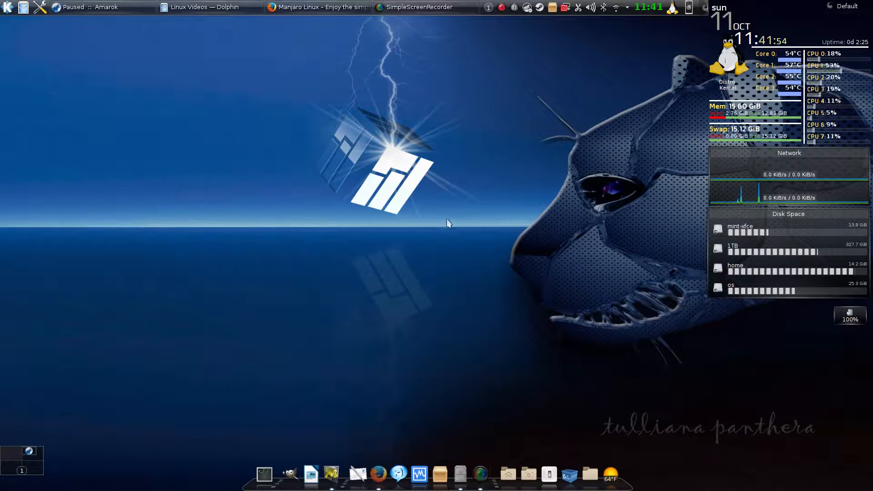
pyautogui.moveTo(439, 229)
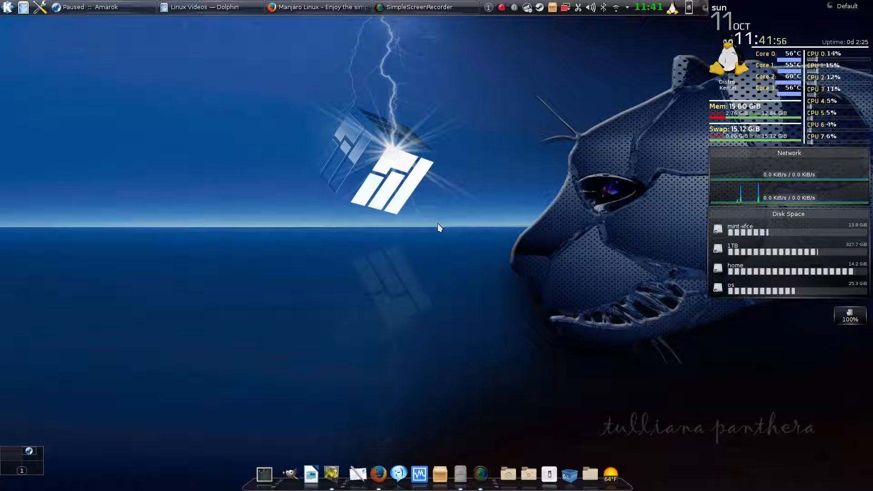
pyautogui.moveTo(435, 229)
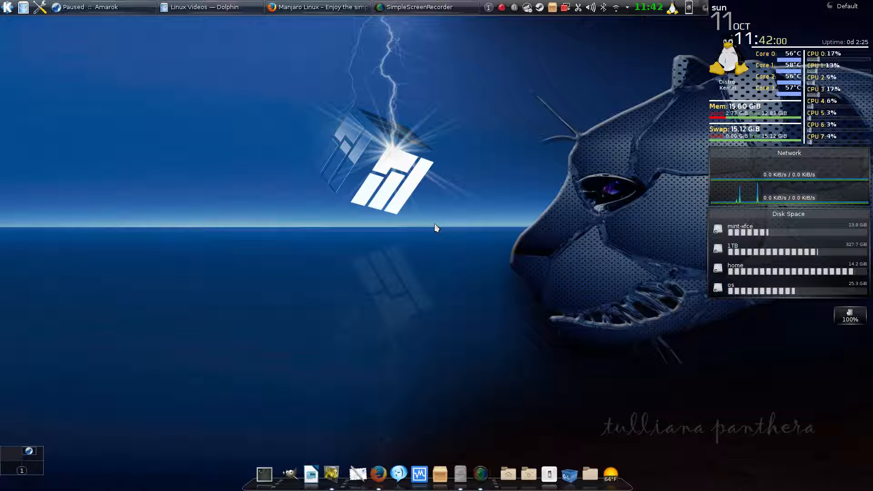
pyautogui.moveTo(400, 114)
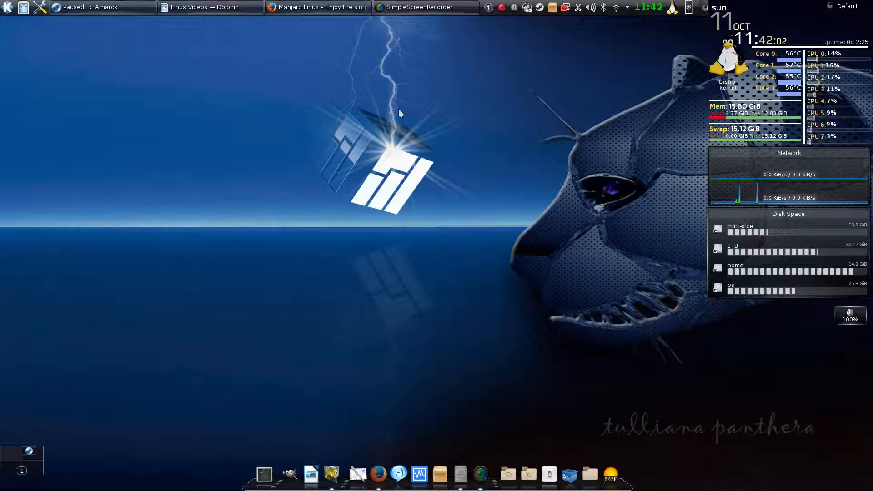
pyautogui.moveTo(395, 130)
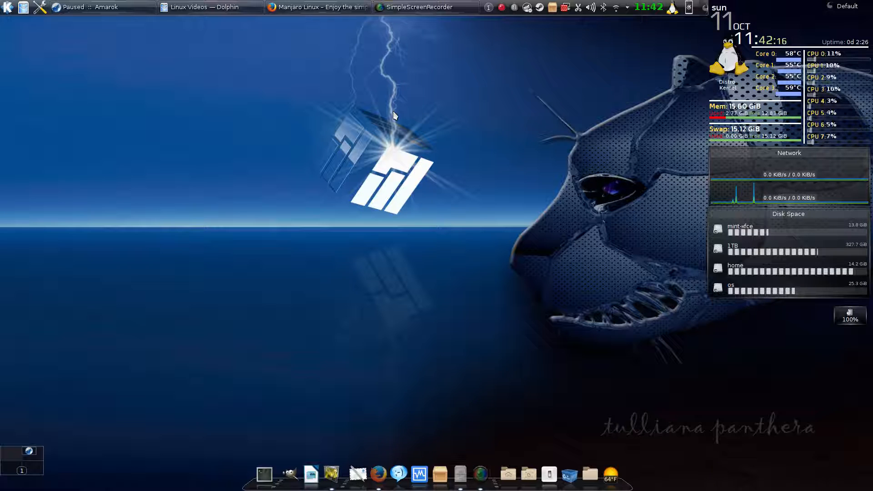
pyautogui.moveTo(347, 290)
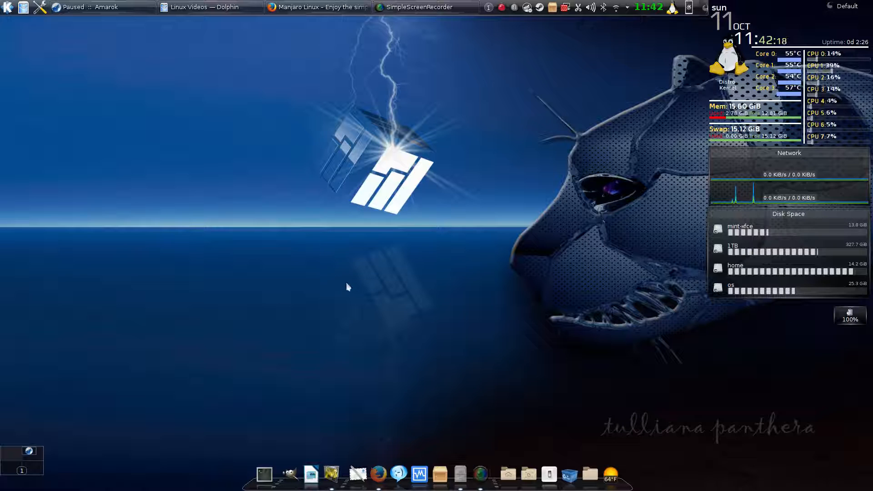
pyautogui.moveTo(347, 293)
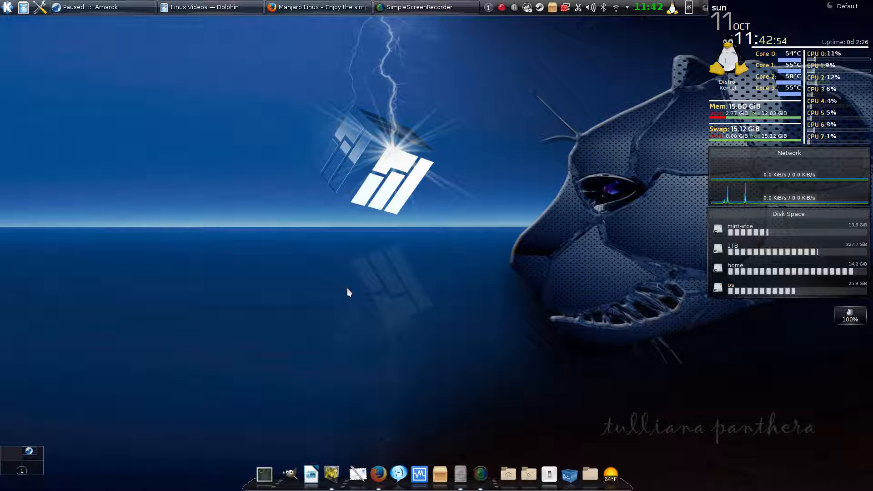
pyautogui.moveTo(332, 303)
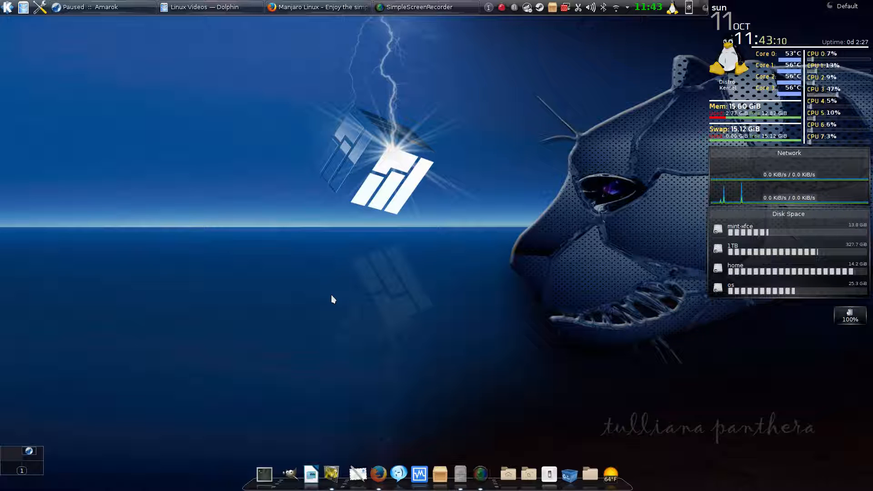
pyautogui.moveTo(340, 300)
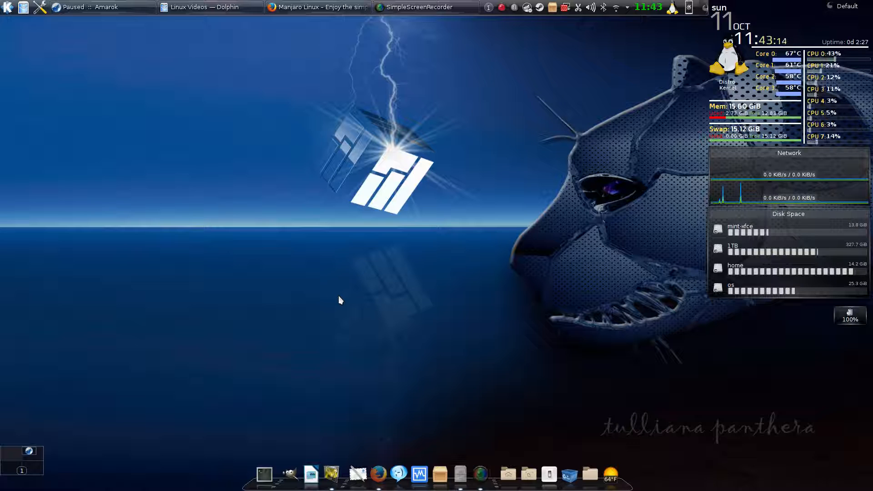
pyautogui.moveTo(344, 300)
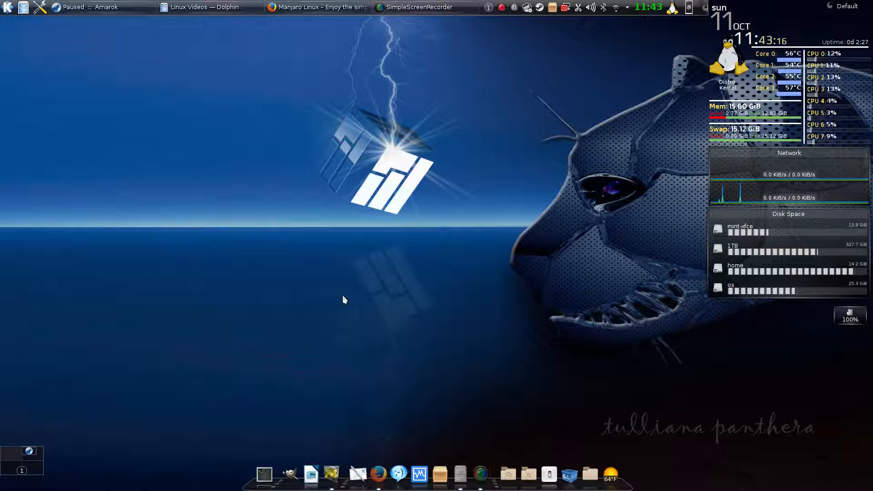
pyautogui.moveTo(356, 306)
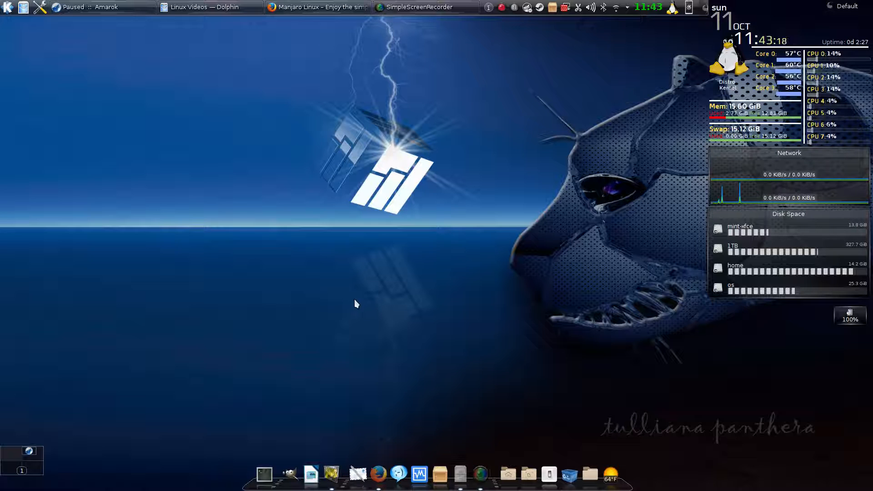
pyautogui.moveTo(264, 76)
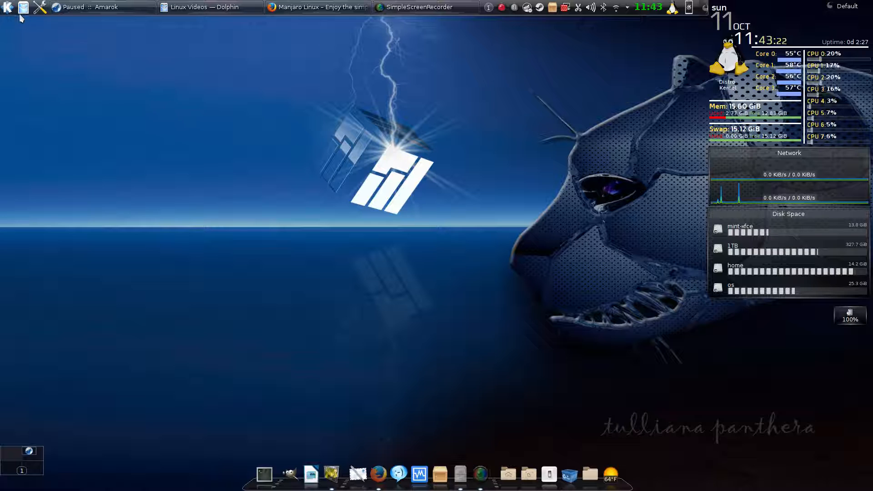
pyautogui.moveTo(5, 8)
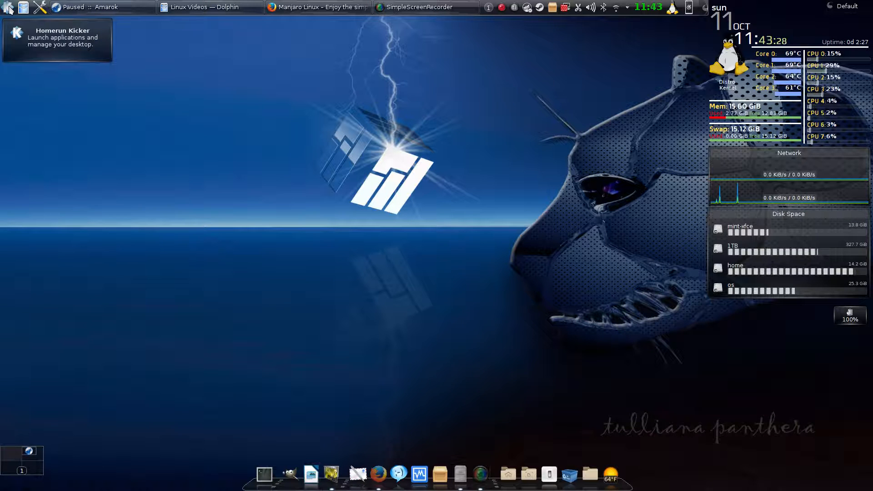
pyautogui.click(5, 7)
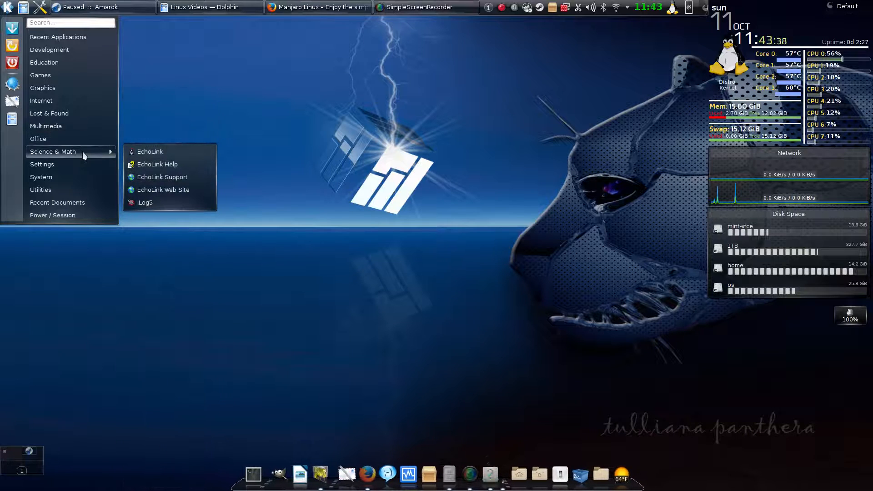
pyautogui.moveTo(198, 79)
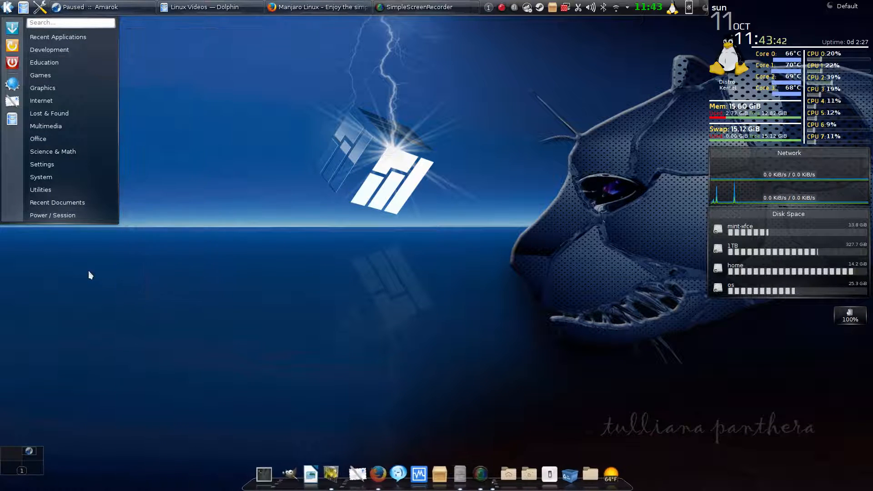
pyautogui.moveTo(56, 68)
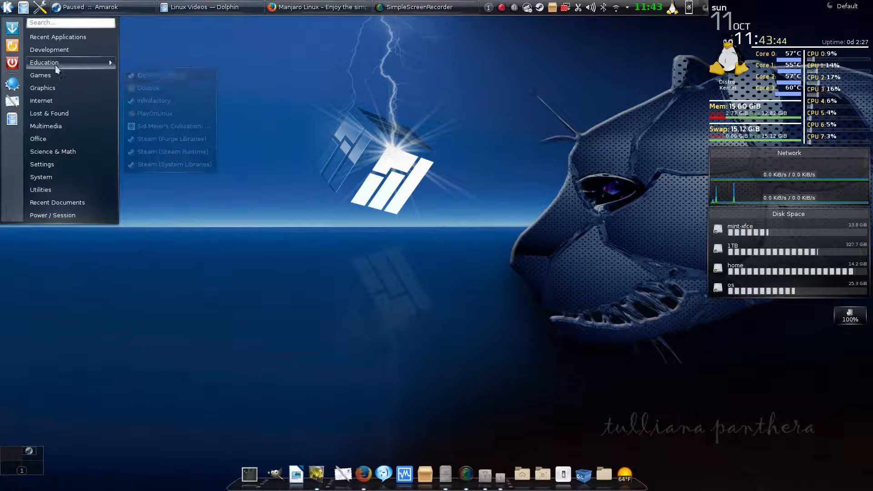
pyautogui.click(53, 215)
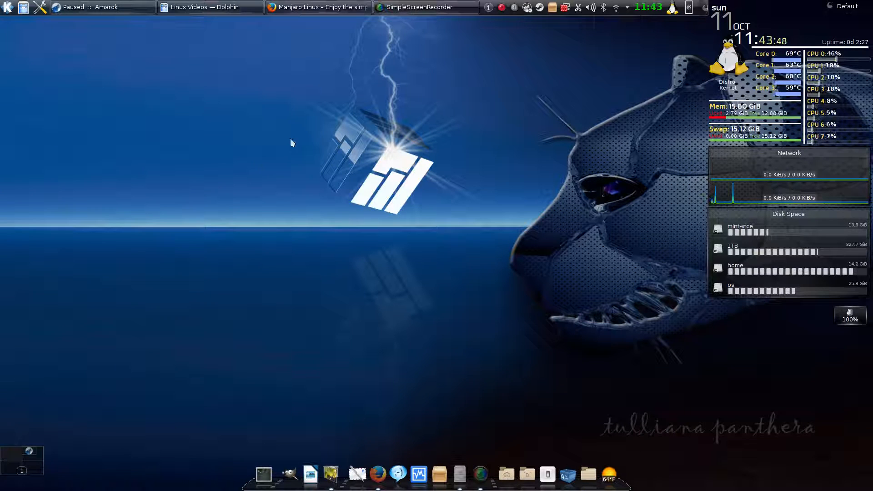
pyautogui.moveTo(5, 8)
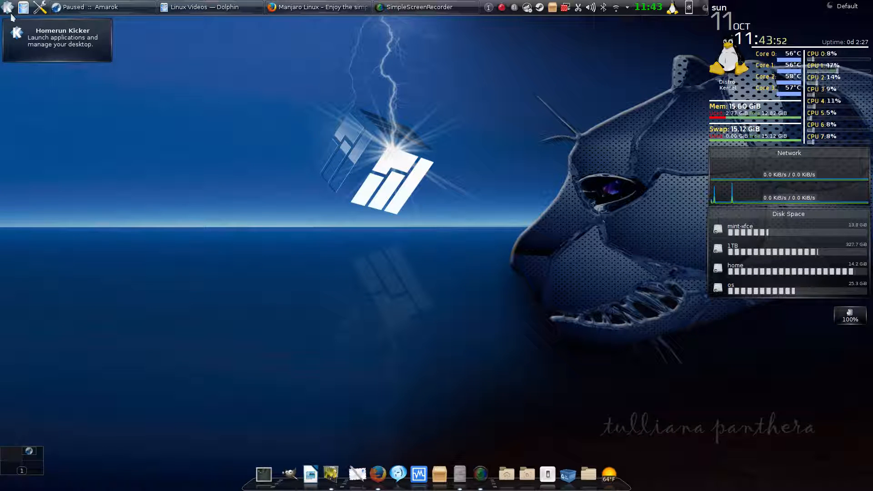
pyautogui.moveTo(311, 117)
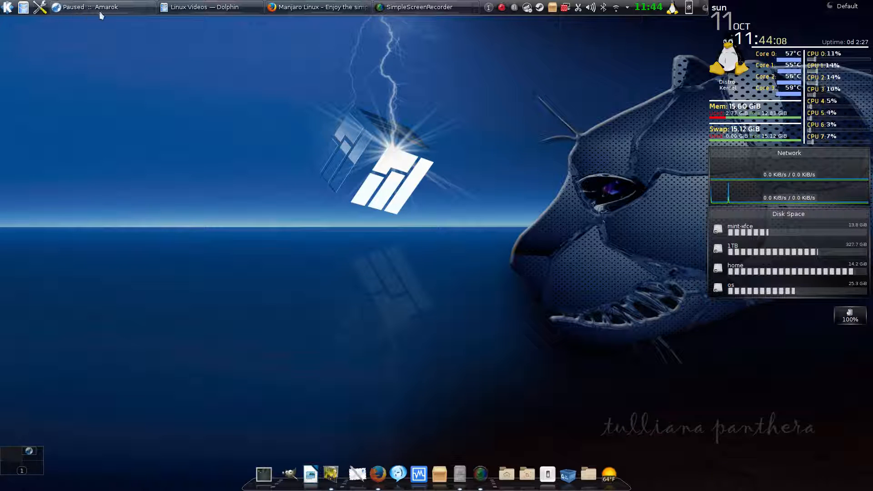
pyautogui.moveTo(131, 16)
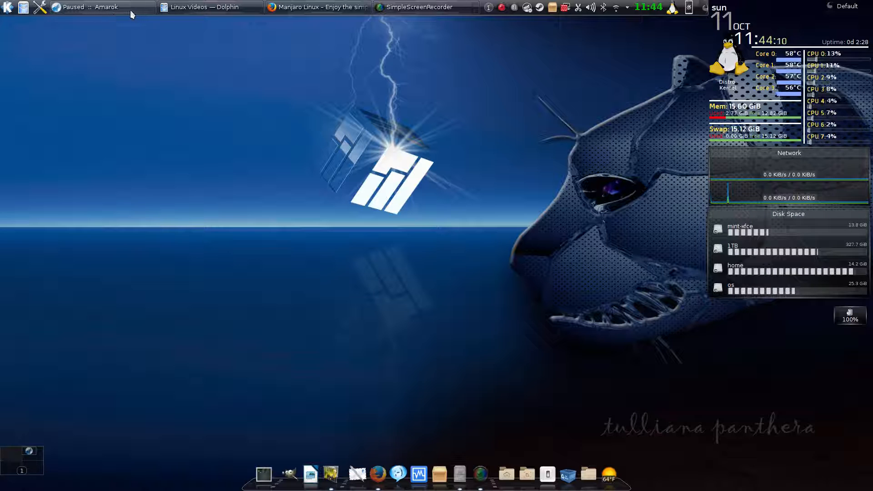
pyautogui.moveTo(132, 15)
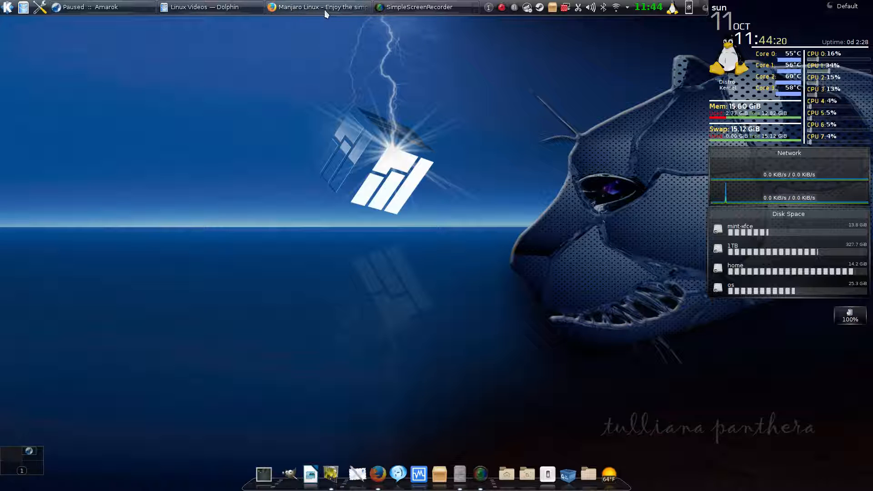
pyautogui.click(323, 8)
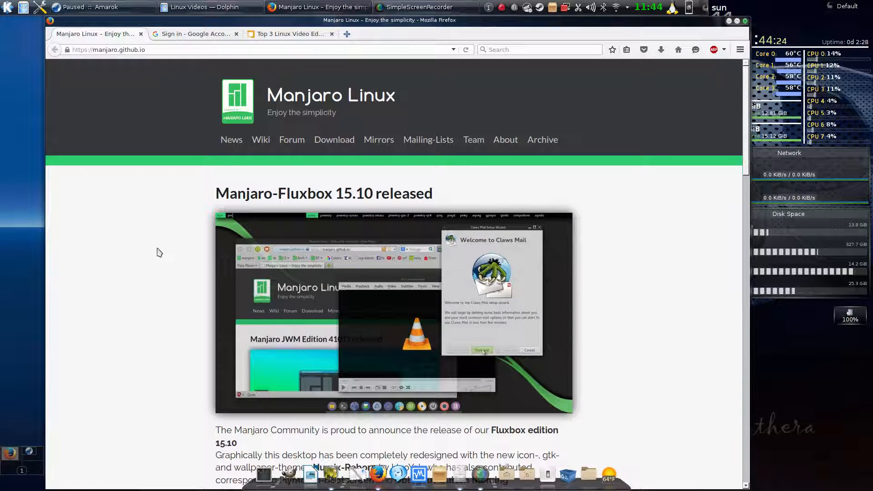
pyautogui.scroll(-3)
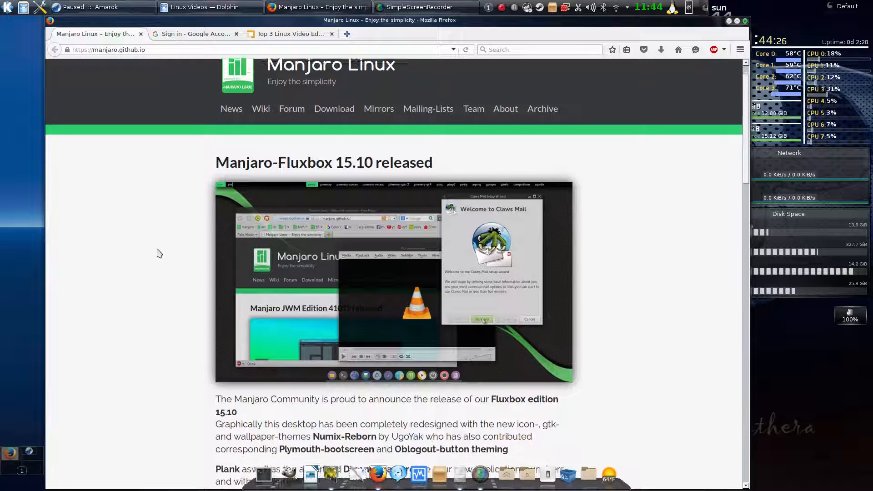
pyautogui.scroll(-3)
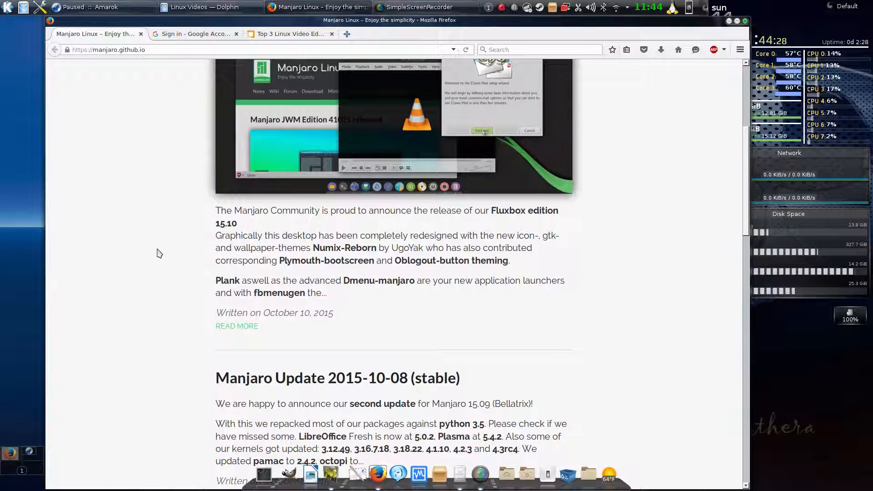
pyautogui.scroll(-3)
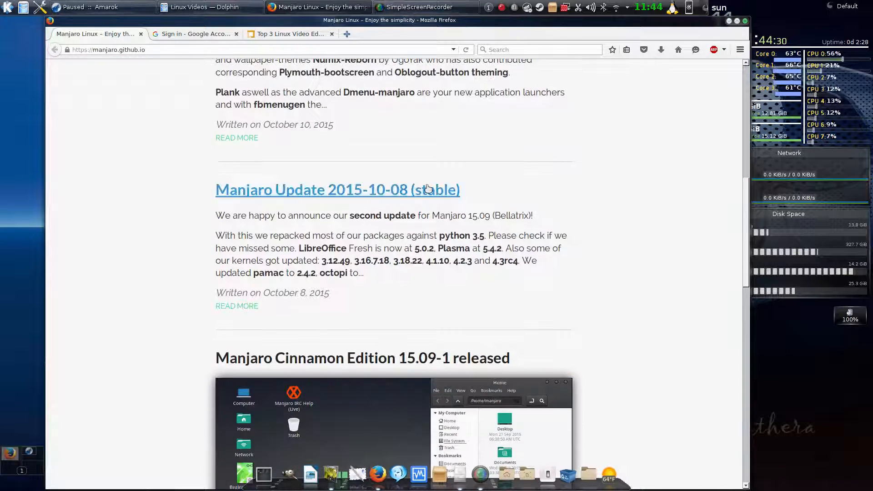
pyautogui.scroll(-3)
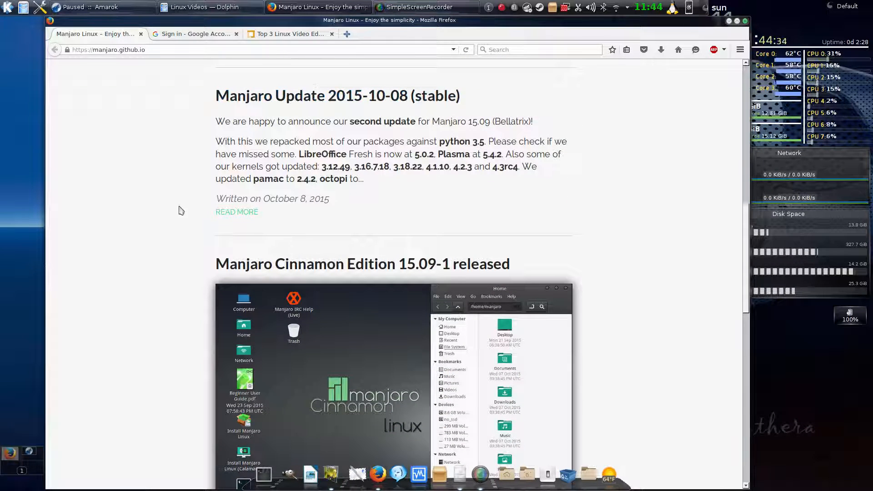
pyautogui.scroll(-3)
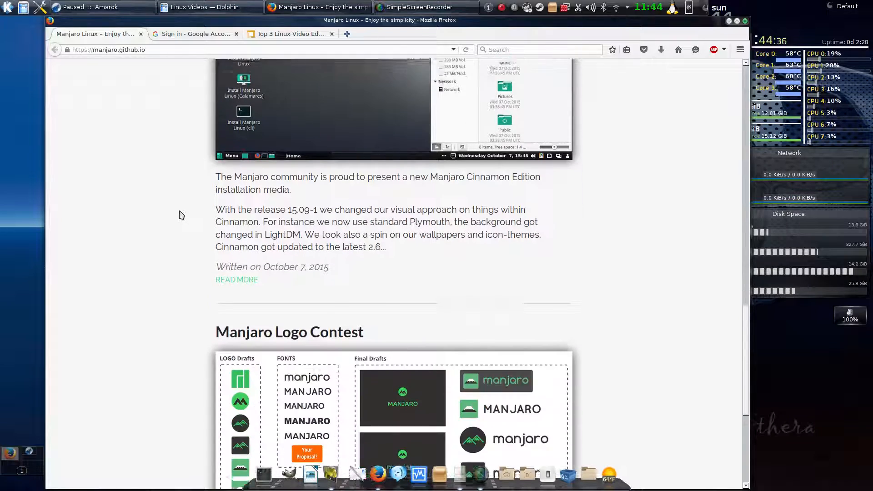
pyautogui.scroll(-3)
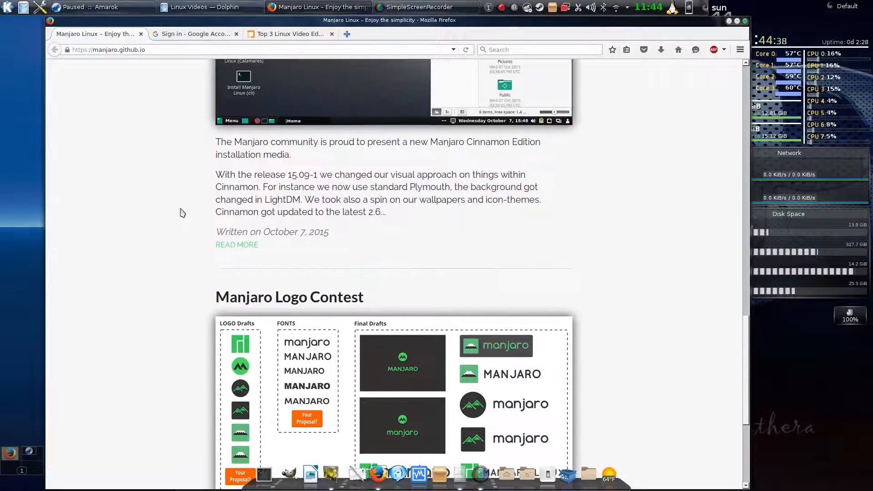
pyautogui.scroll(3)
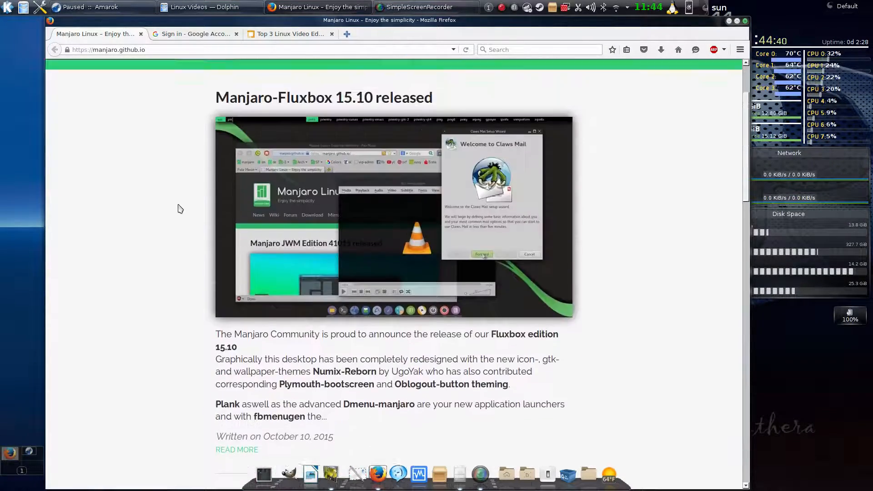
pyautogui.scroll(3)
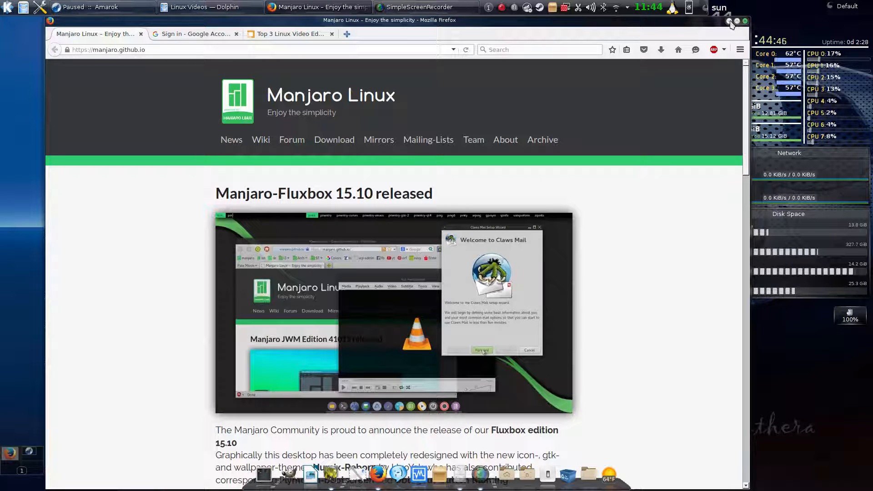
# Step: Close the Firefox window to reveal the Plasma wallpaper and desktop widgets
pyautogui.click(729, 21)
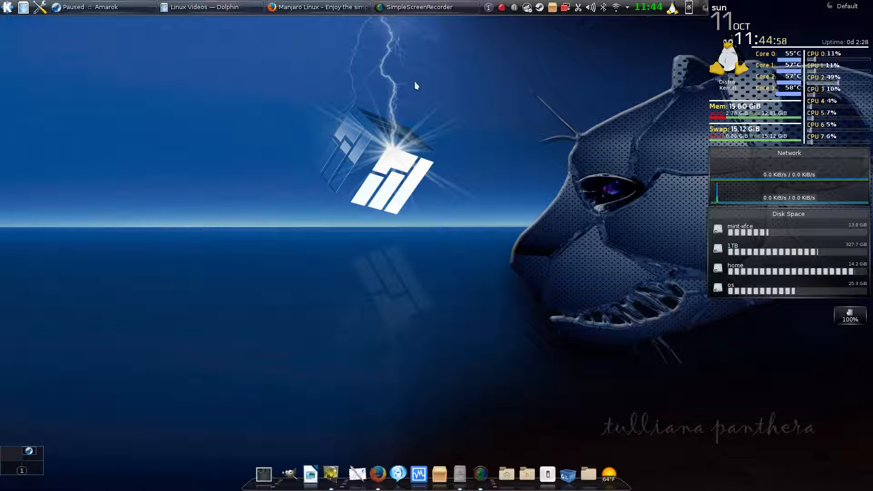
pyautogui.moveTo(432, 60)
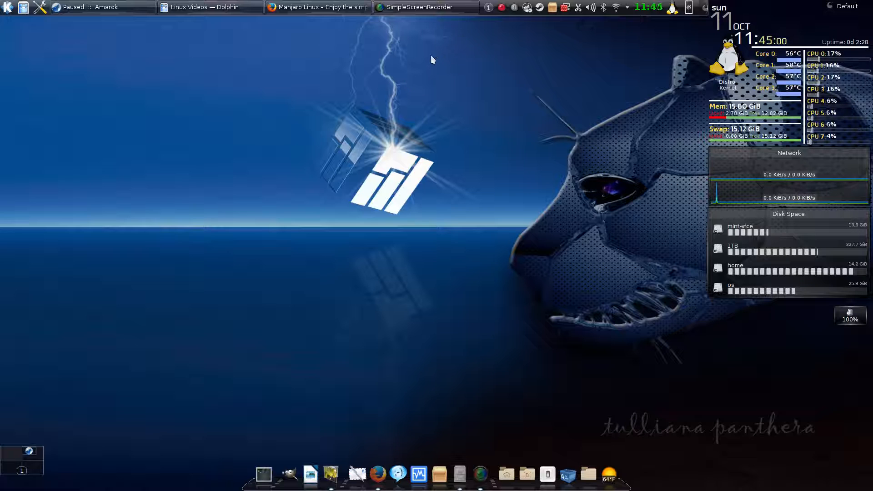
pyautogui.moveTo(499, 40)
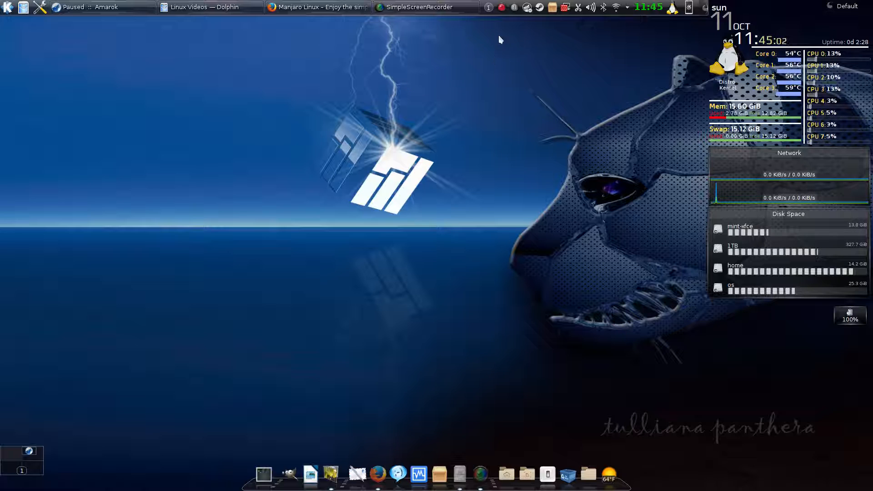
pyautogui.moveTo(443, 7)
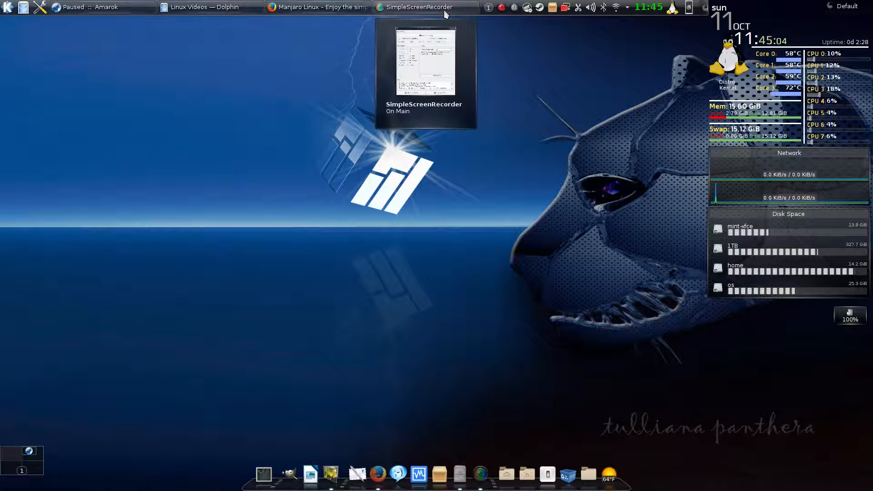
pyautogui.moveTo(536, 35)
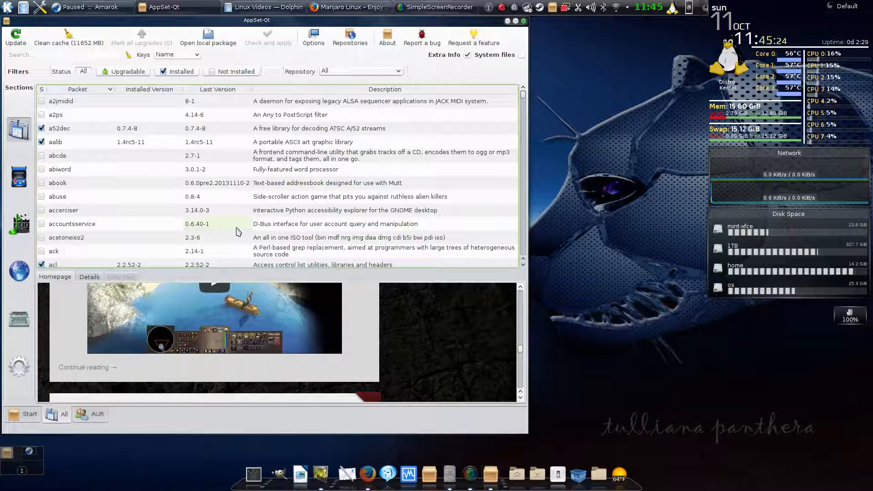
pyautogui.moveTo(254, 225)
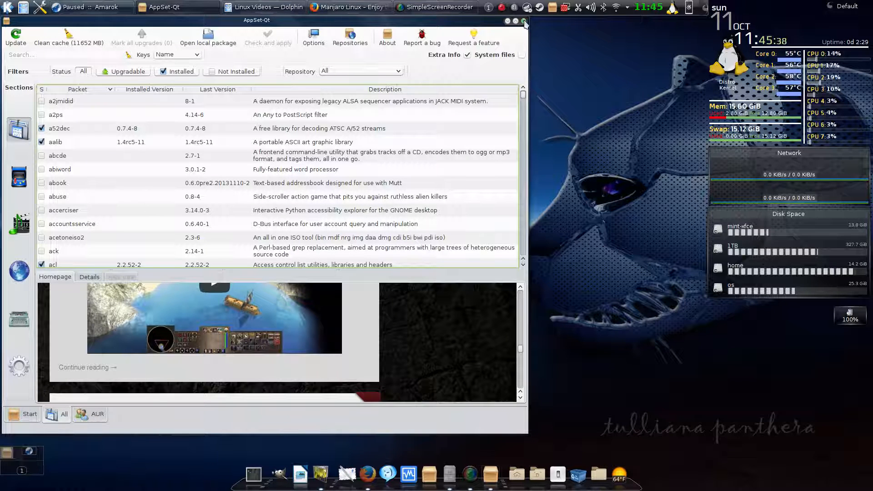
# Step: Close AppSet-Qt and inspect system tray icons like KGet, Octopi Notifier and Battery Monitor
pyautogui.click(523, 21)
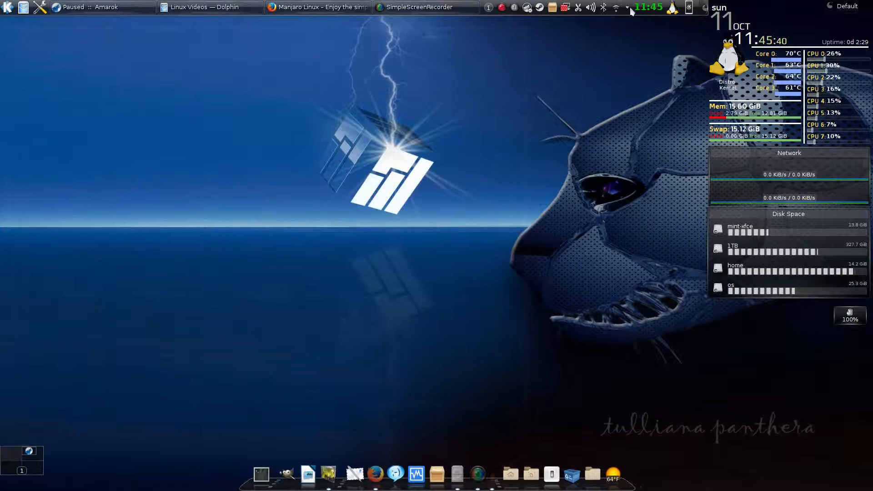
pyautogui.moveTo(558, 19)
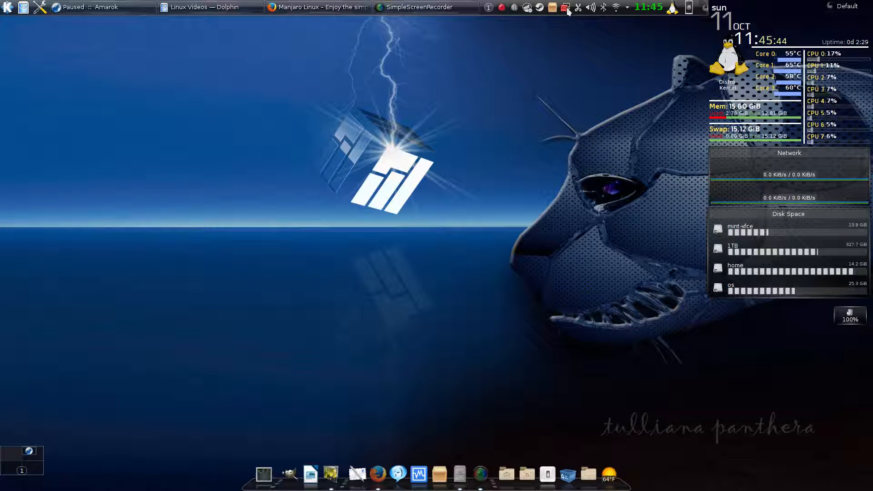
pyautogui.moveTo(562, 7)
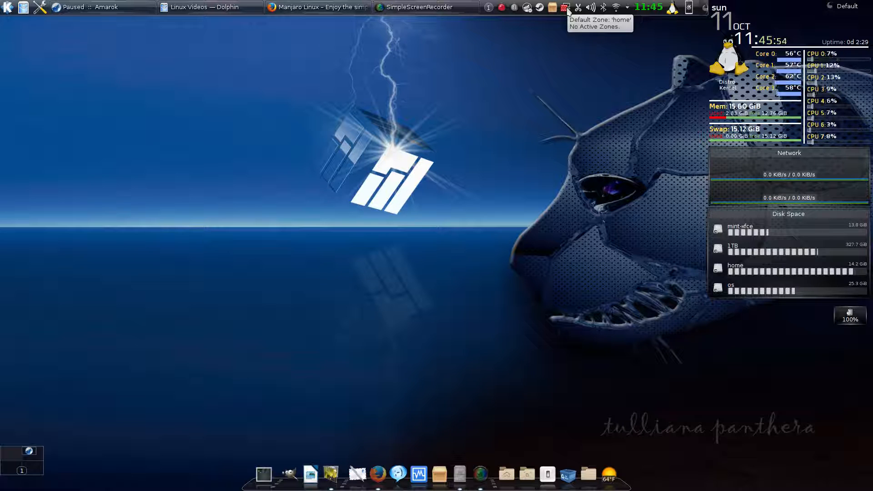
pyautogui.moveTo(569, 11)
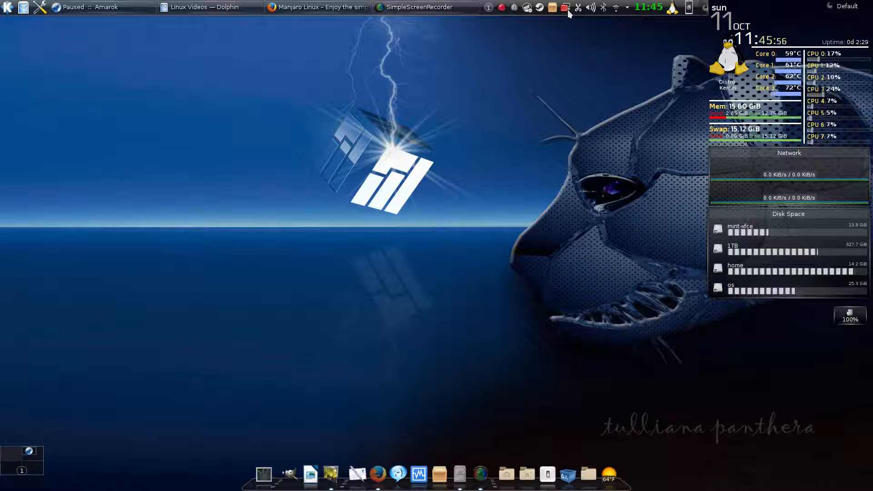
pyautogui.moveTo(563, 7)
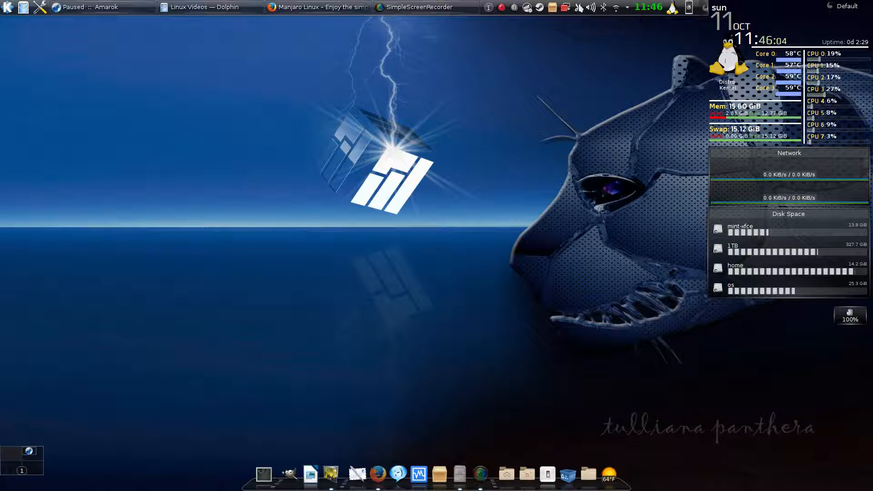
pyautogui.click(562, 7)
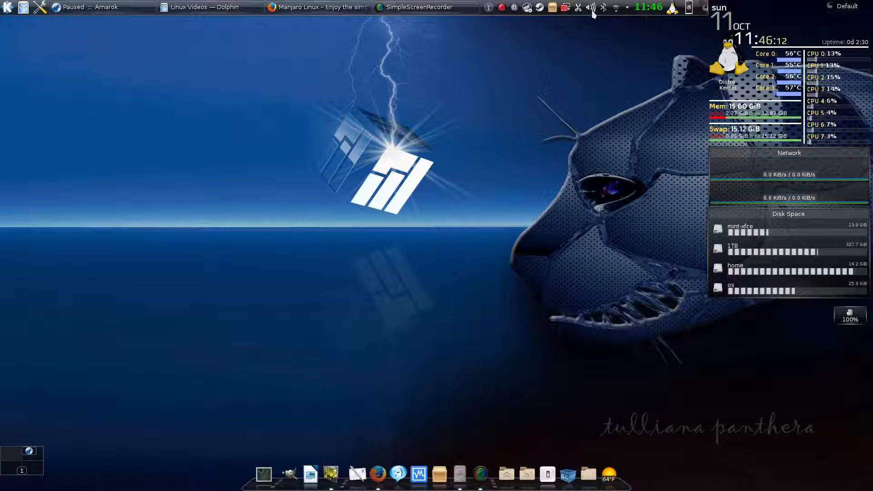
pyautogui.click(590, 7)
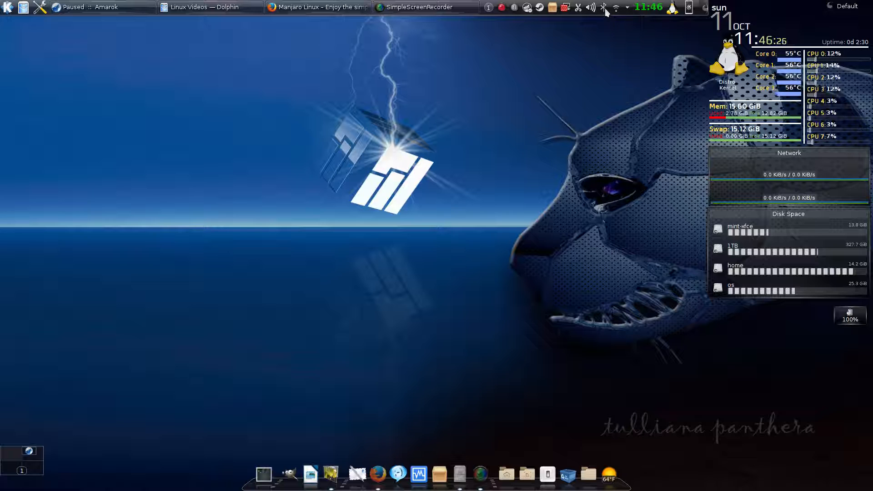
pyautogui.click(608, 7)
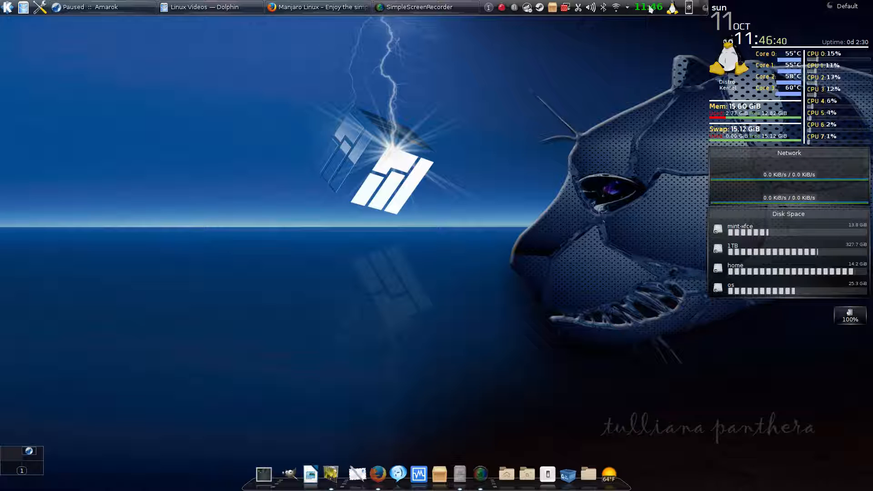
pyautogui.moveTo(629, 14)
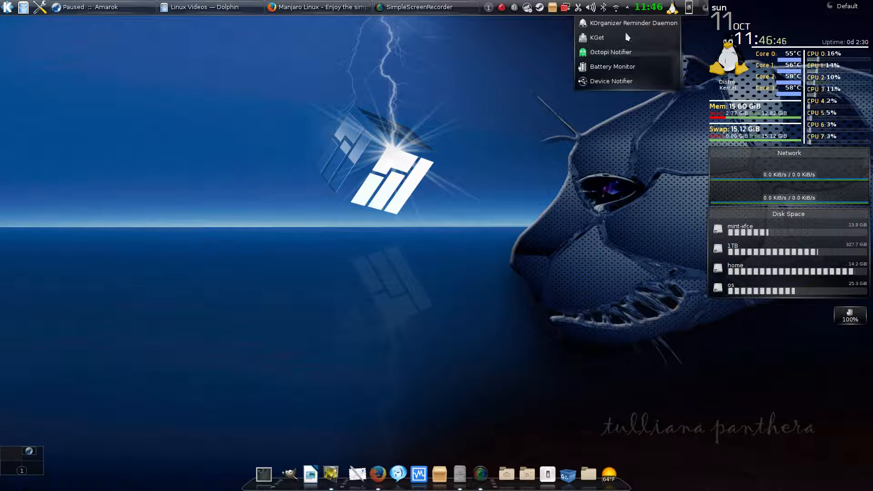
pyautogui.moveTo(604, 54)
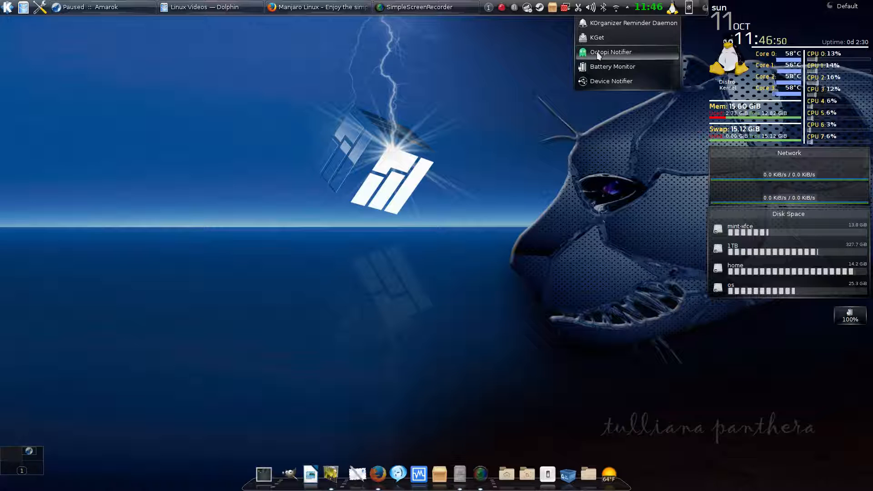
pyautogui.moveTo(599, 82)
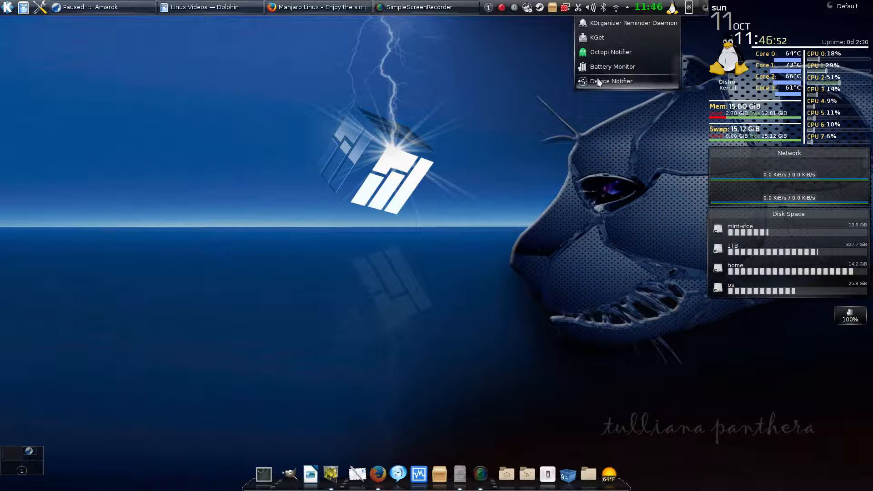
pyautogui.moveTo(520, 84)
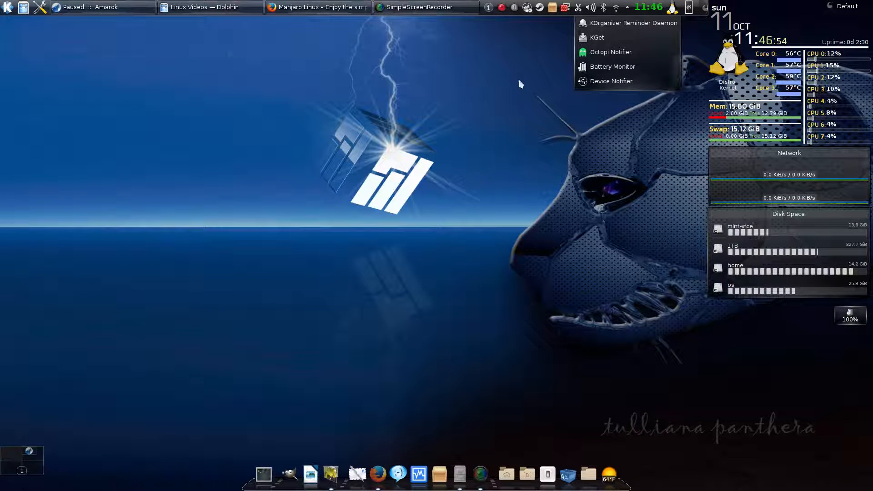
# Step: Launch Octopi from the tray and view the 0ad package's info details
pyautogui.click(610, 52)
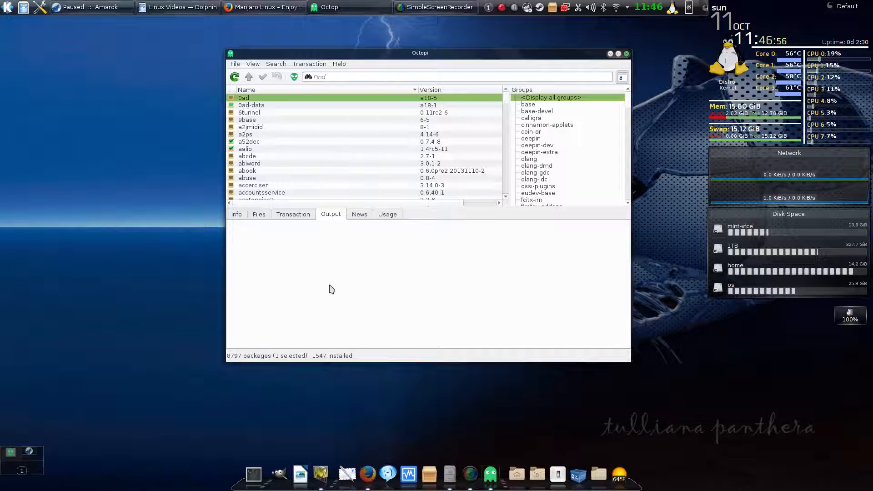
pyautogui.moveTo(327, 280)
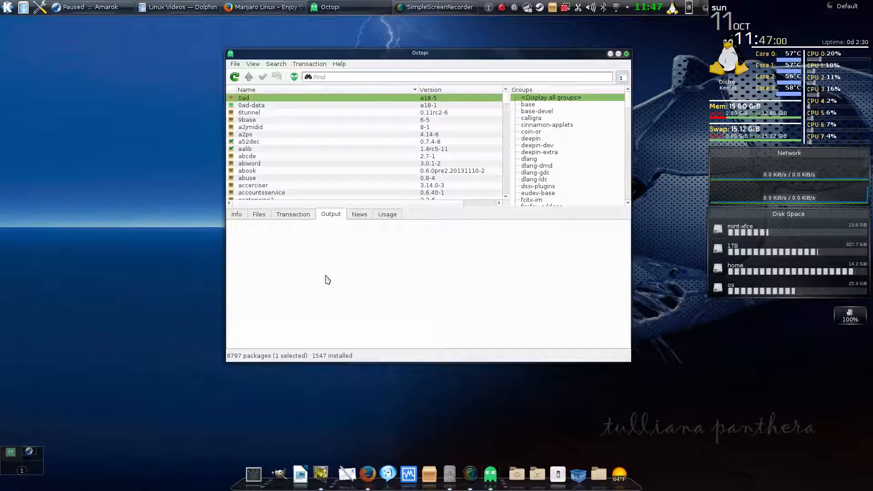
pyautogui.moveTo(281, 96)
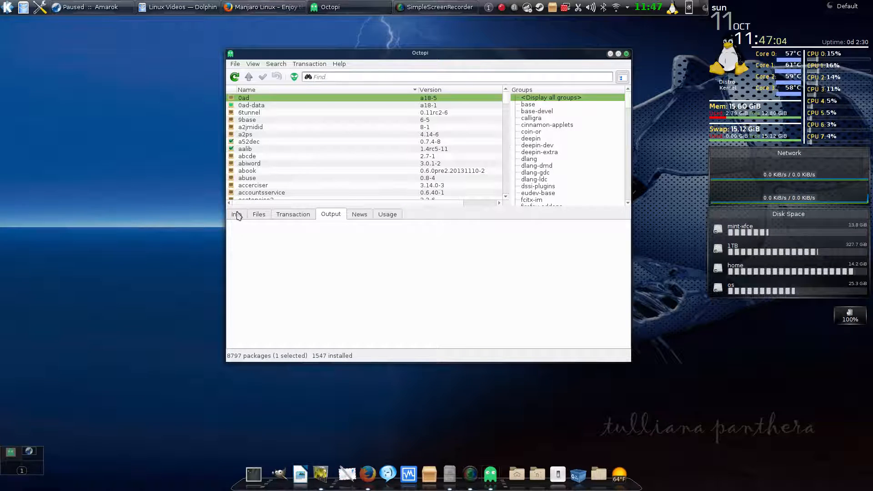
pyautogui.click(235, 214)
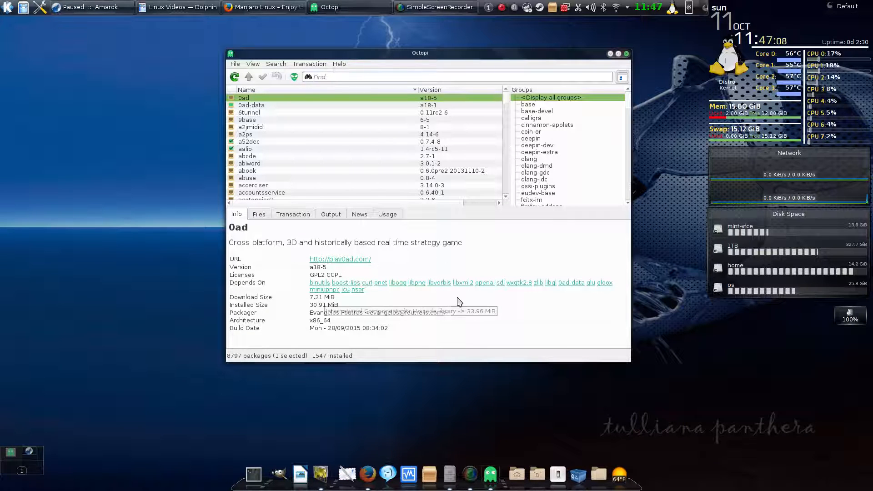
pyautogui.moveTo(274, 151)
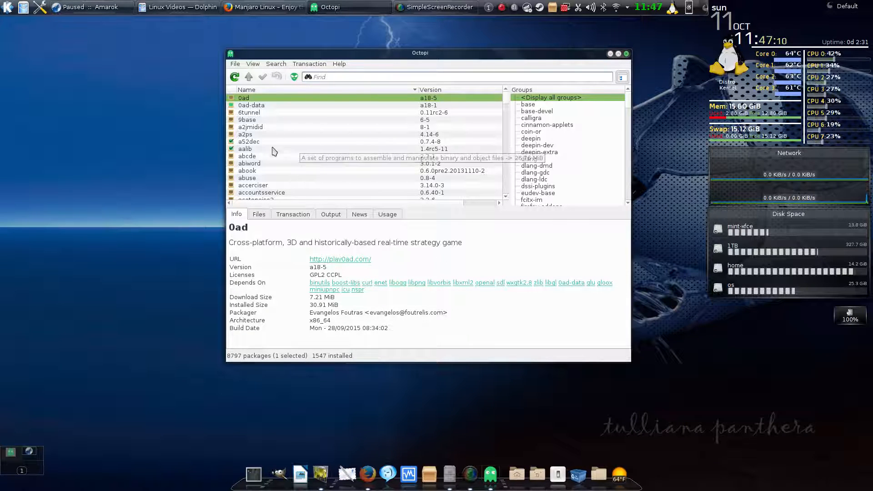
pyautogui.moveTo(287, 124)
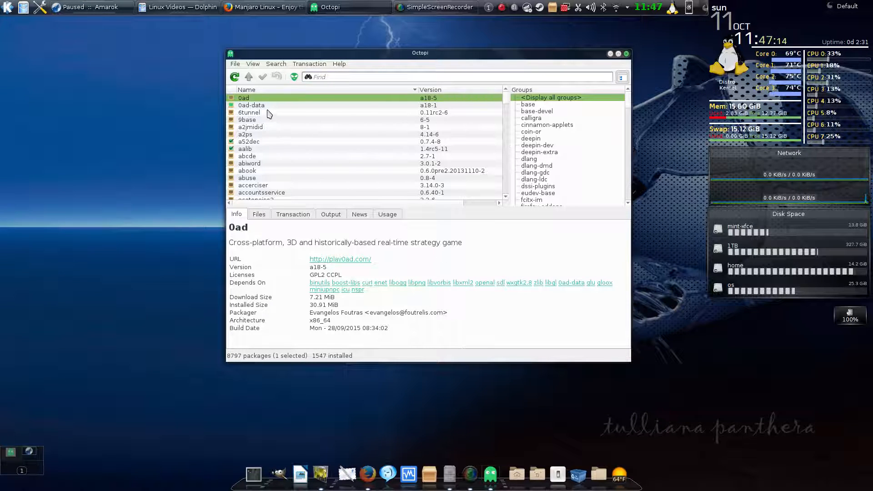
pyautogui.moveTo(275, 164)
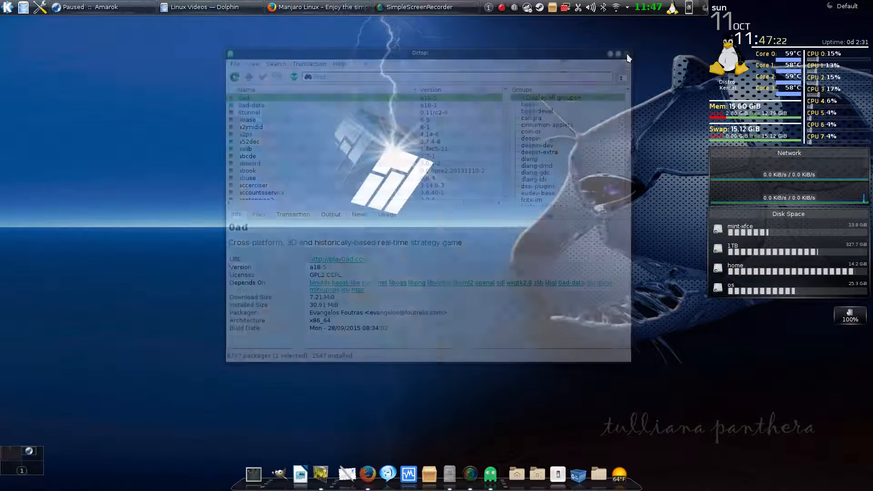
pyautogui.click(616, 55)
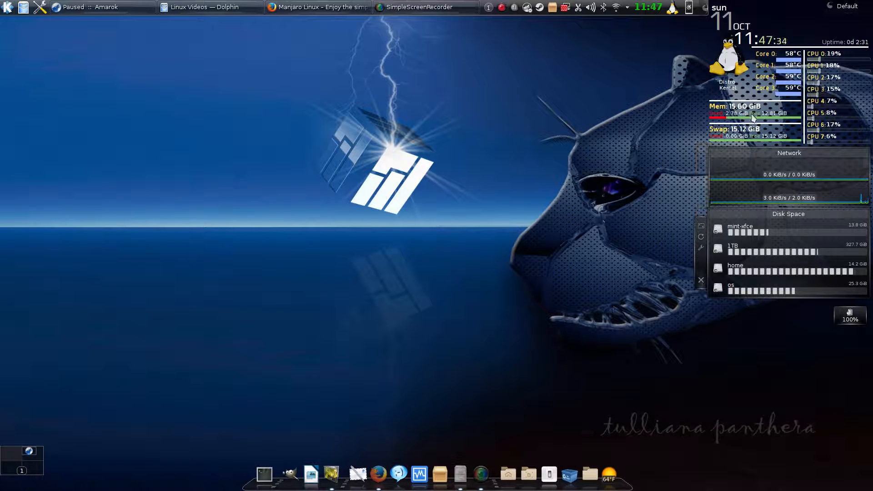
# Step: Show the Plasma widget explorer from the desktop menu and browse its widget bar
pyautogui.rightClick(483, 191)
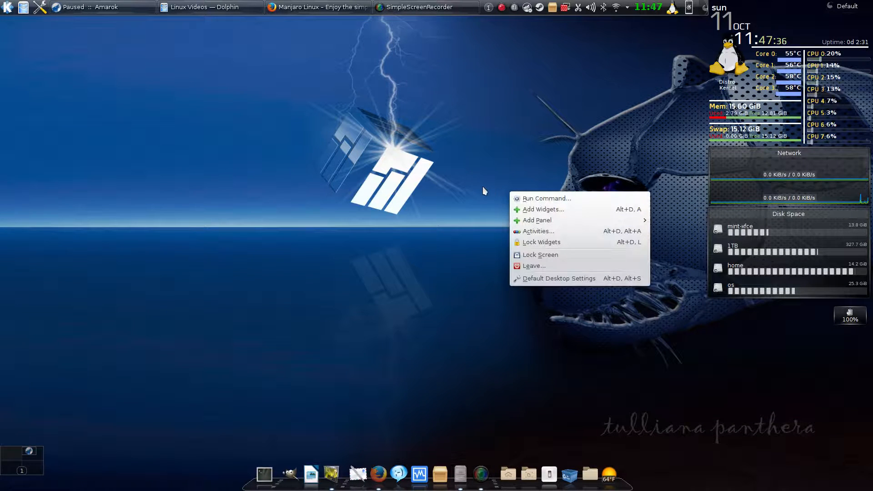
pyautogui.moveTo(550, 215)
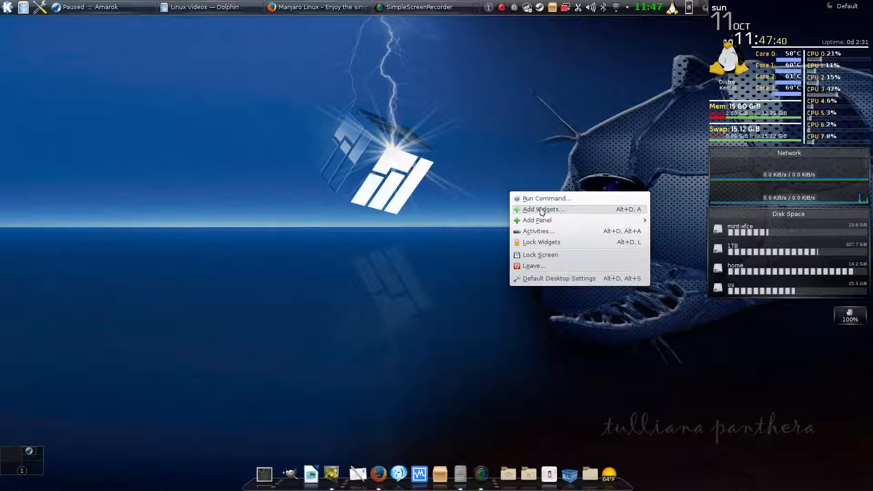
pyautogui.click(542, 209)
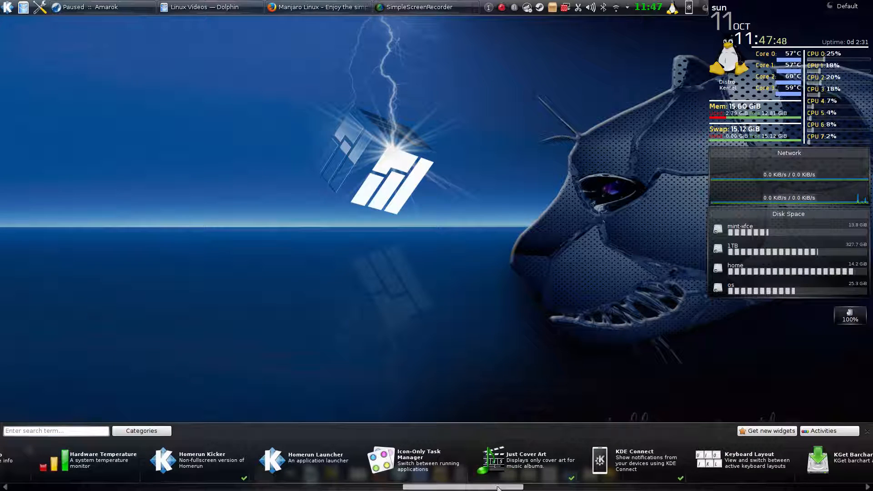
pyautogui.hscroll(3)
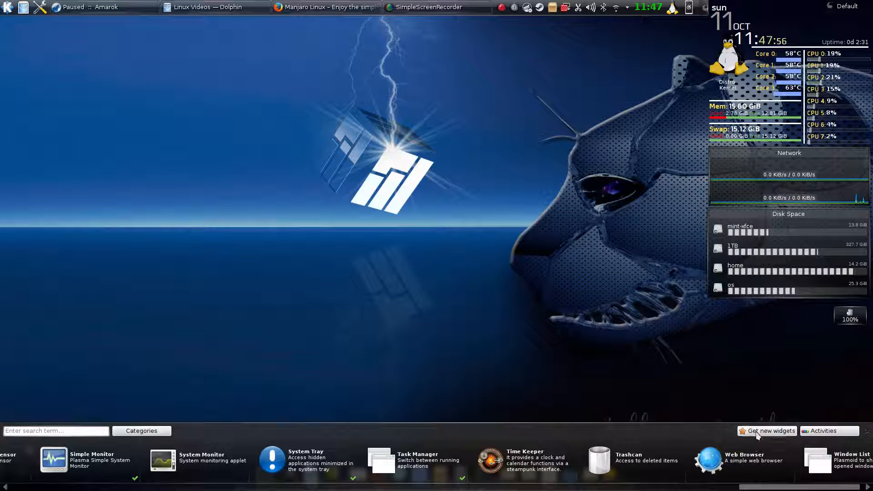
# Step: Browse the Get Hot New Stuff catalogue, review Simple System Monitor's details, and scroll the 'system' results
pyautogui.click(768, 431)
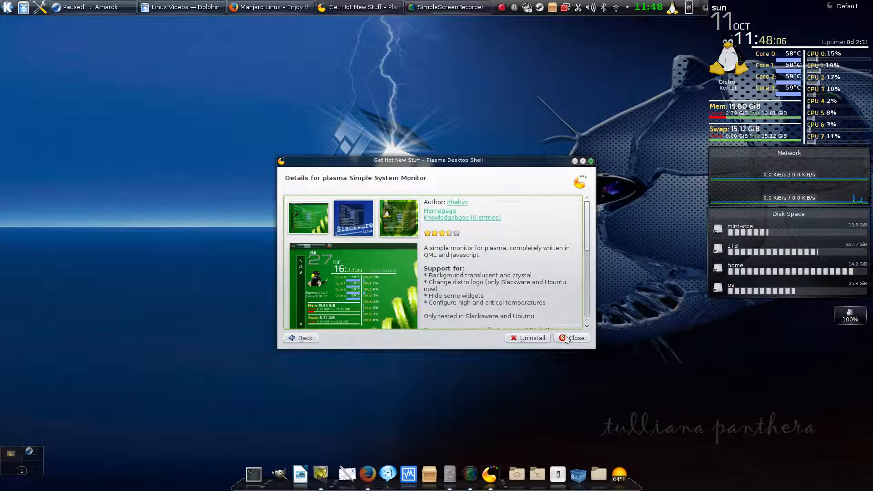
pyautogui.moveTo(300, 342)
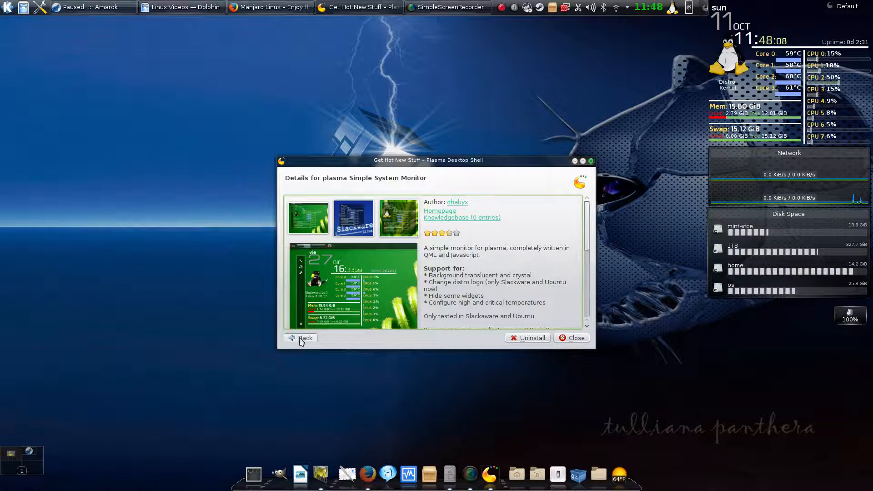
pyautogui.click(302, 337)
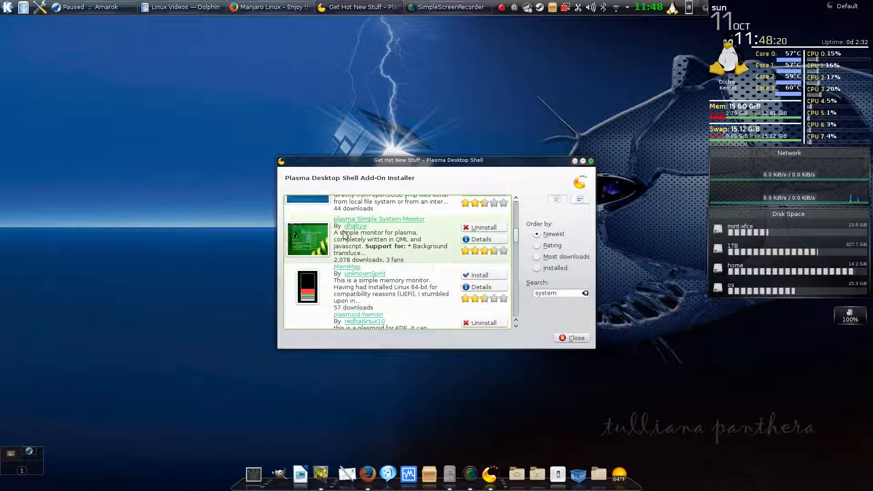
pyautogui.moveTo(458, 242)
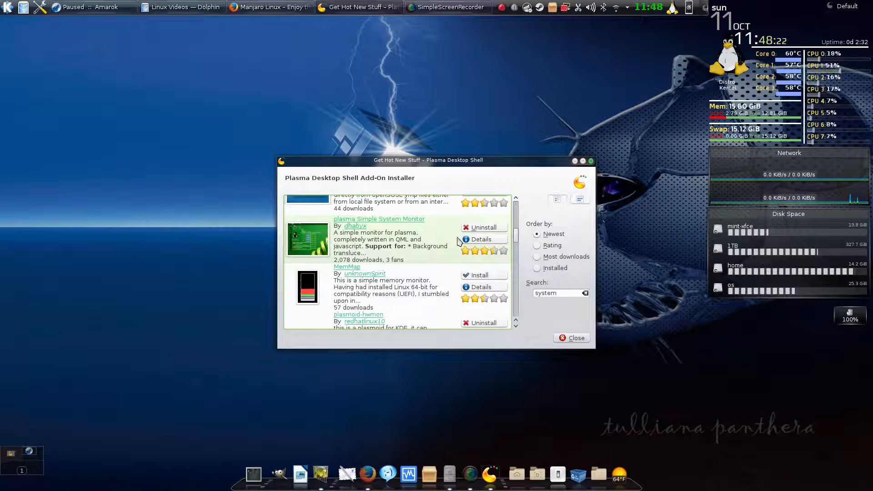
pyautogui.scroll(-3)
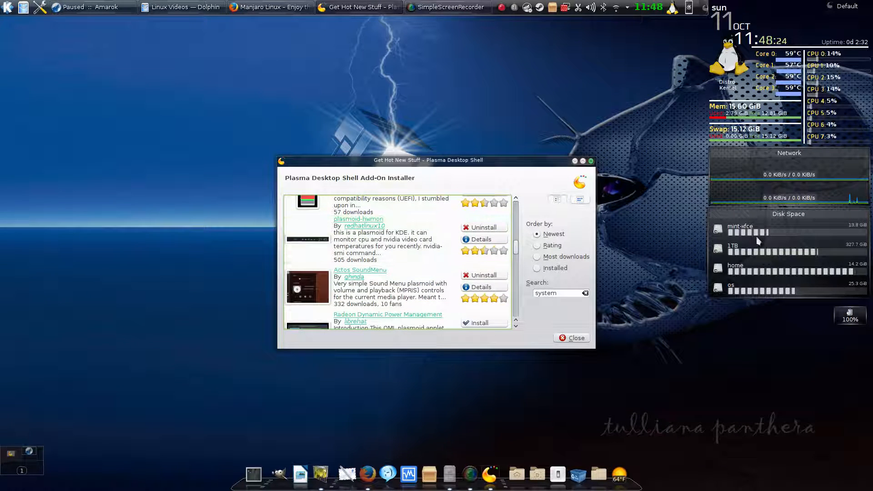
pyautogui.moveTo(791, 176)
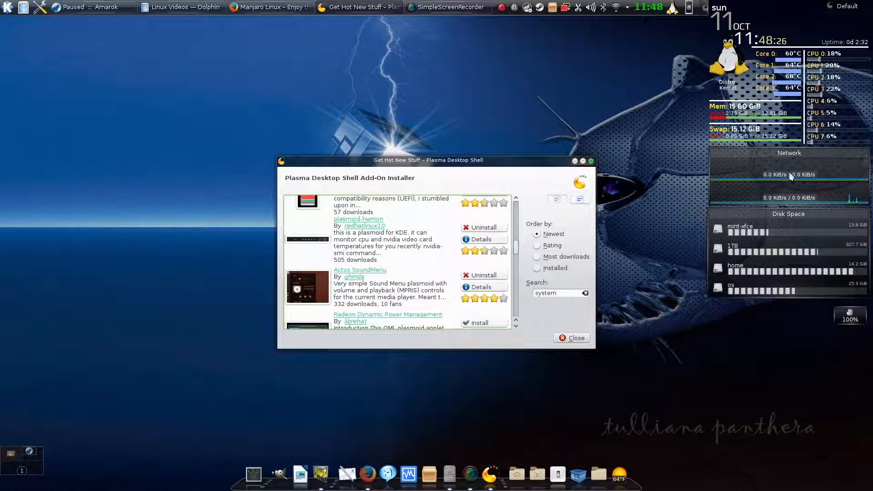
pyautogui.scroll(-3)
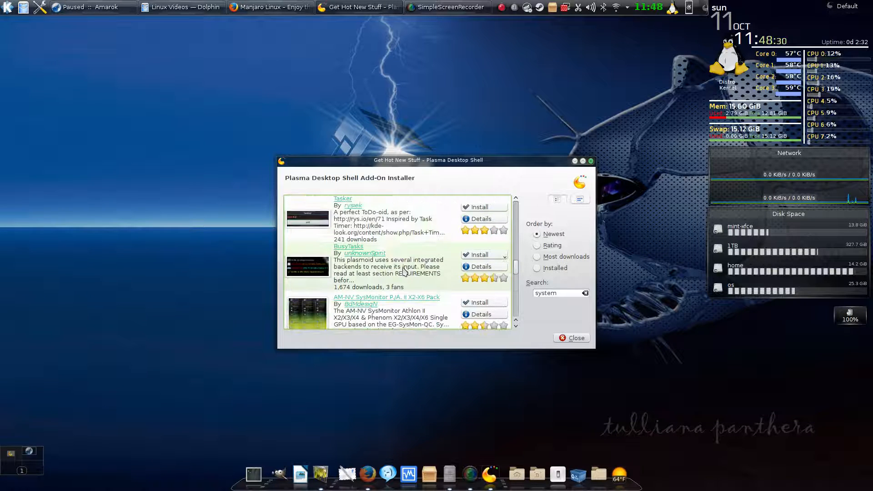
pyautogui.scroll(-3)
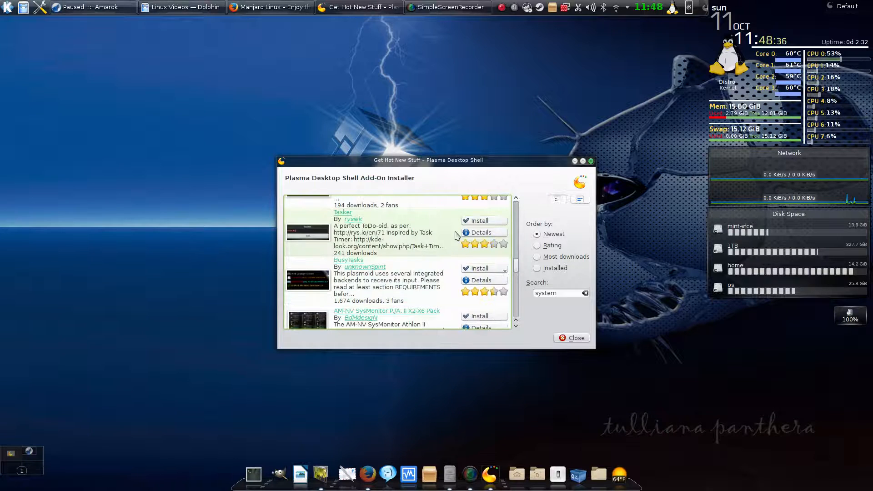
pyautogui.scroll(-3)
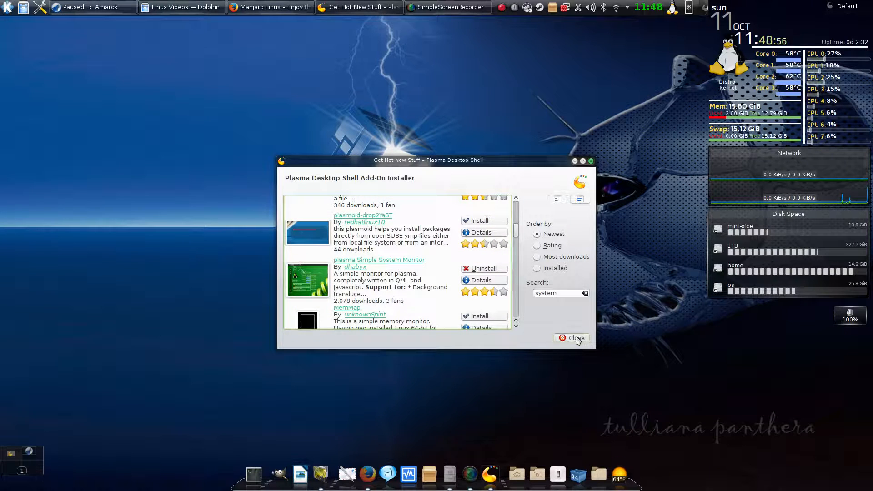
# Step: Close the Get Hot New Stuff installer to return to the clear Plasma desktop
pyautogui.click(571, 337)
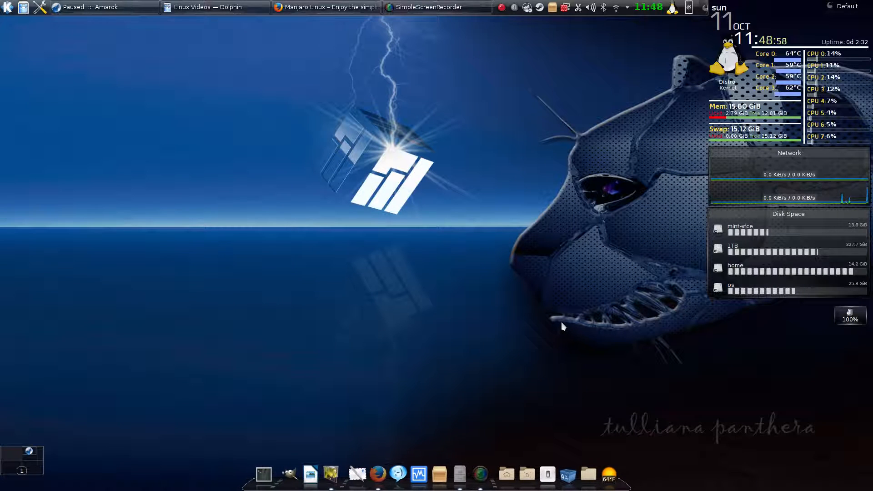
pyautogui.moveTo(464, 297)
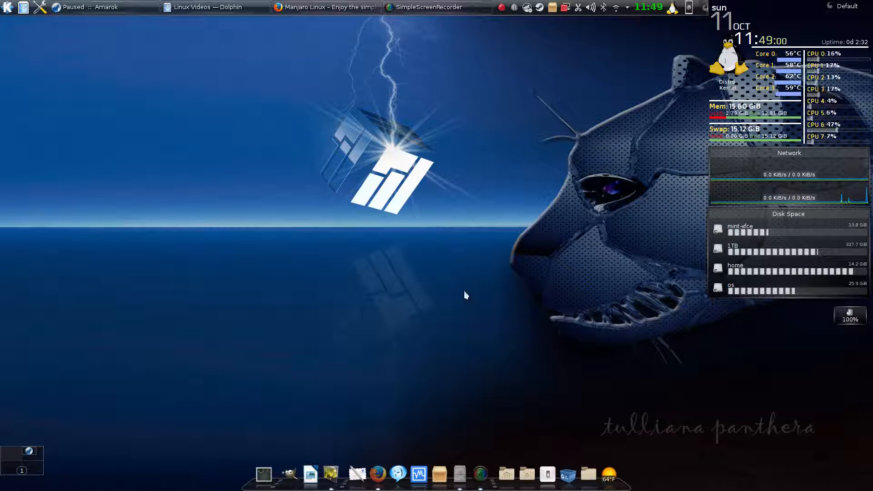
pyautogui.moveTo(245, 387)
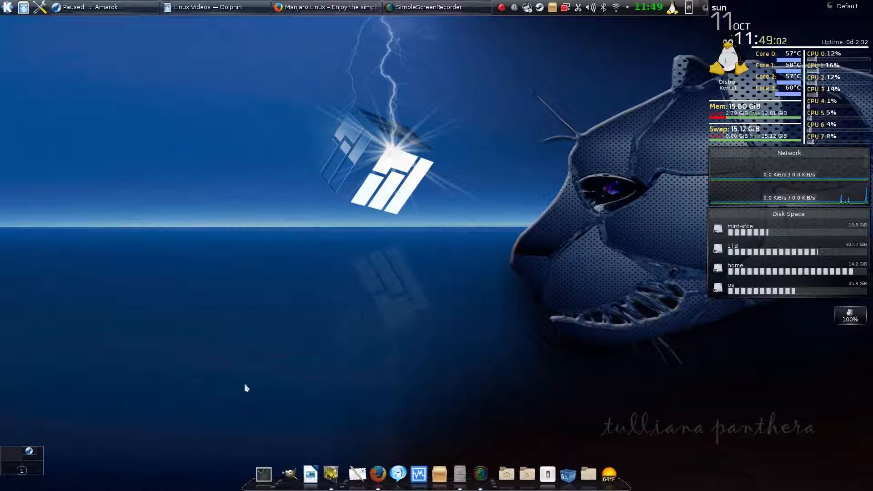
pyautogui.moveTo(153, 460)
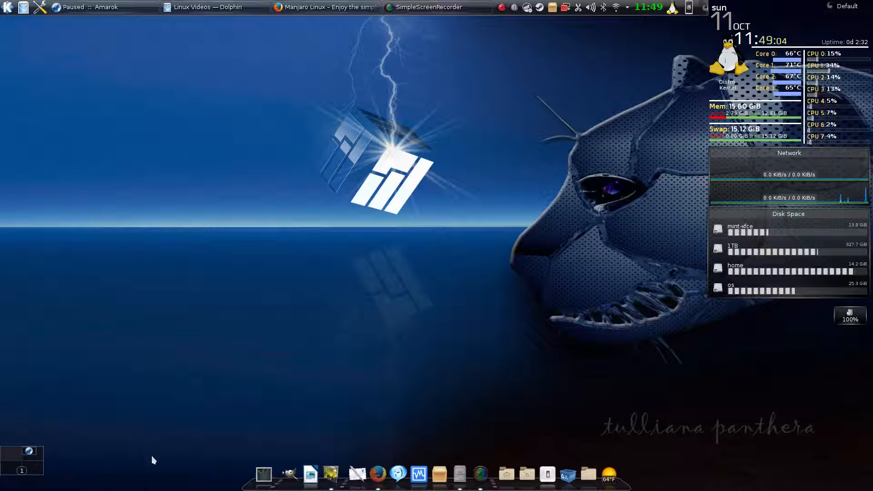
pyautogui.moveTo(224, 474)
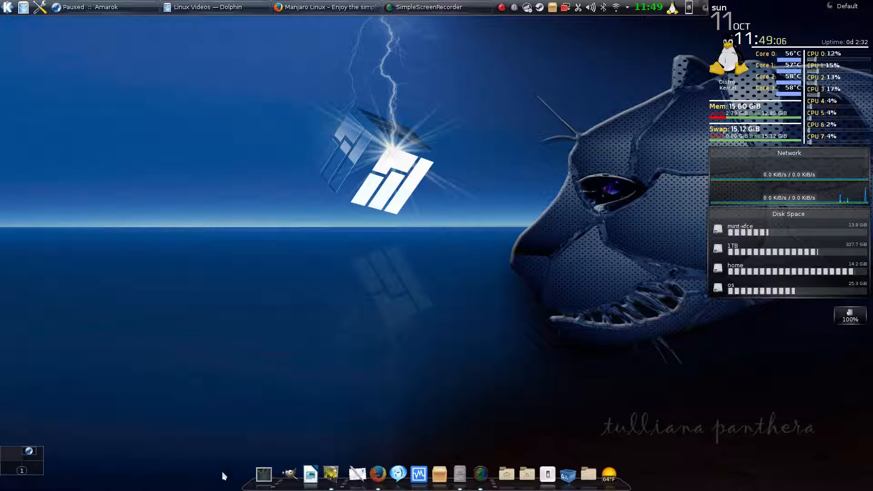
pyautogui.moveTo(505, 472)
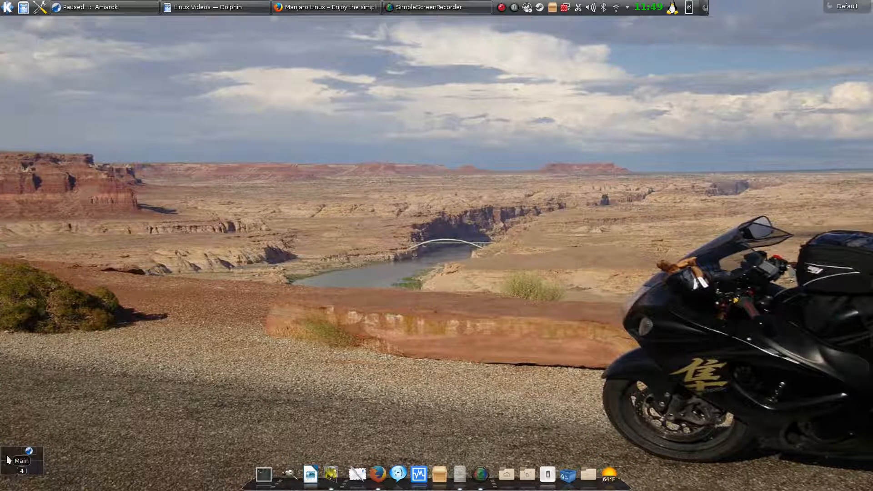
pyautogui.moveTo(777, 24)
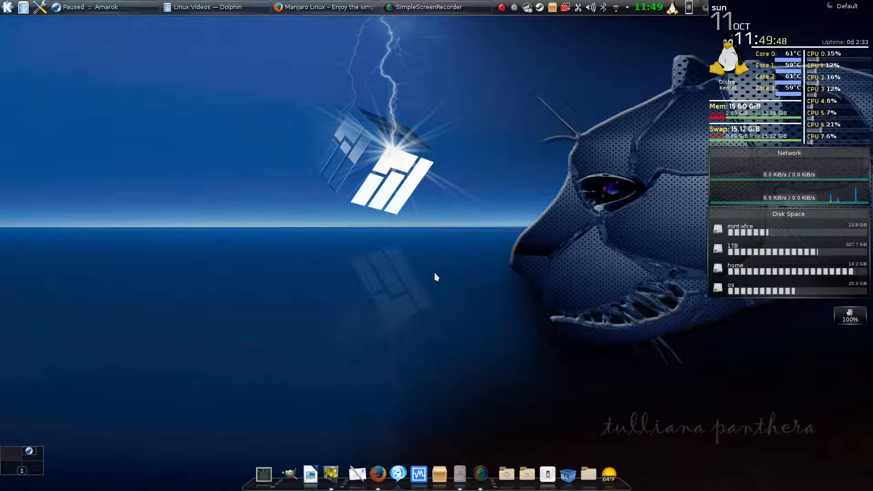
# Step: Show Desktop Settings from the desktop menu and scroll through the wallpaper list
pyautogui.rightClick(435, 279)
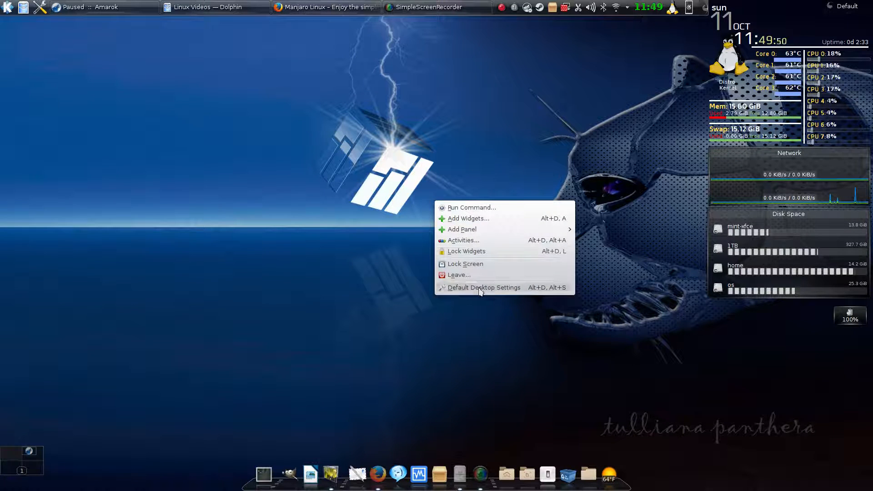
pyautogui.click(483, 288)
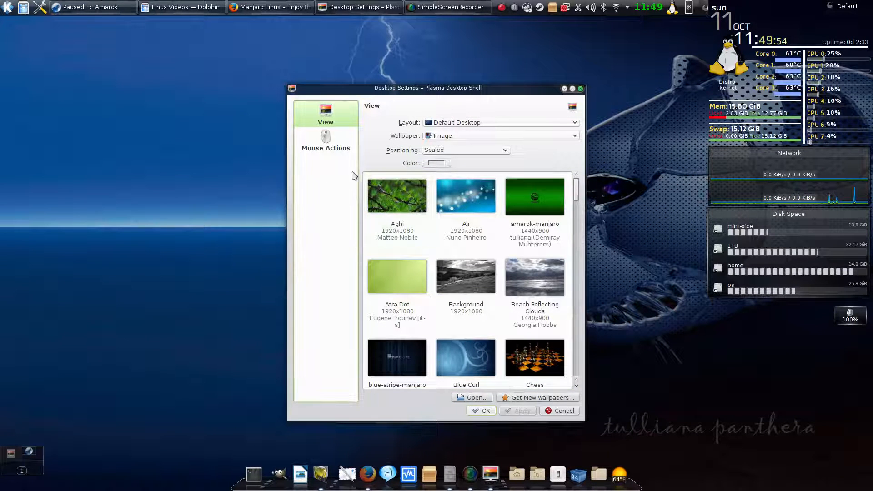
pyautogui.scroll(-3)
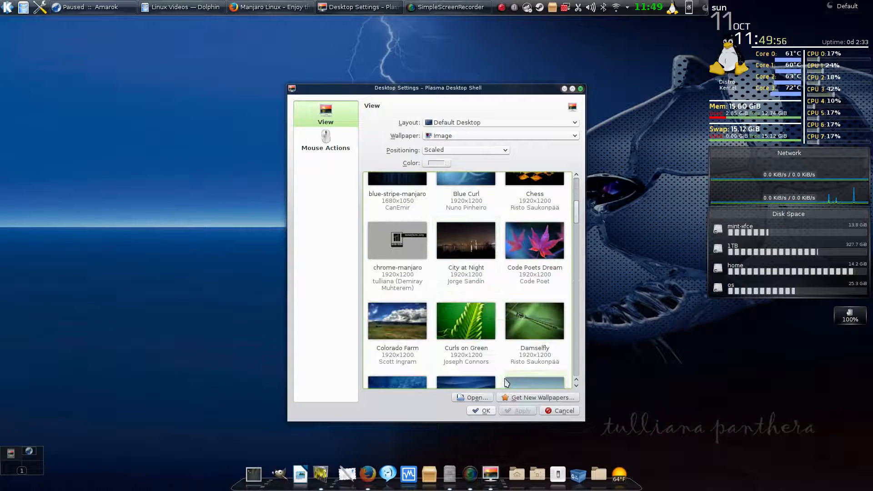
pyautogui.scroll(-3)
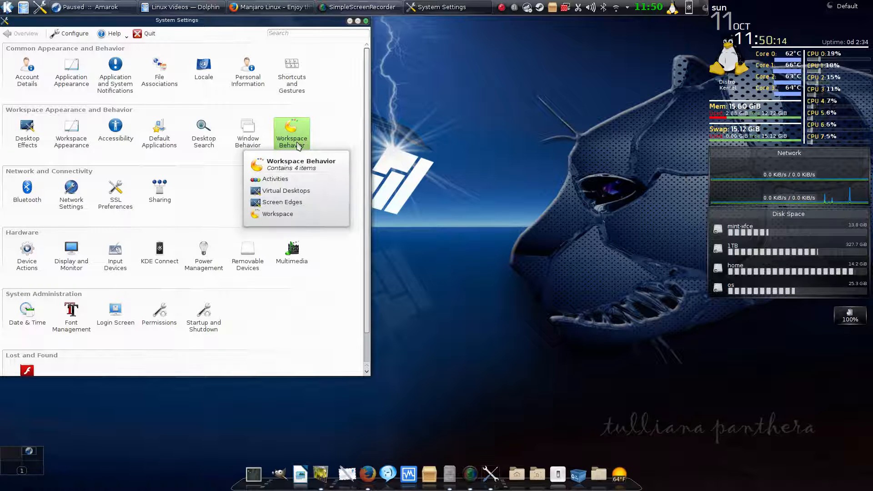
pyautogui.click(275, 179)
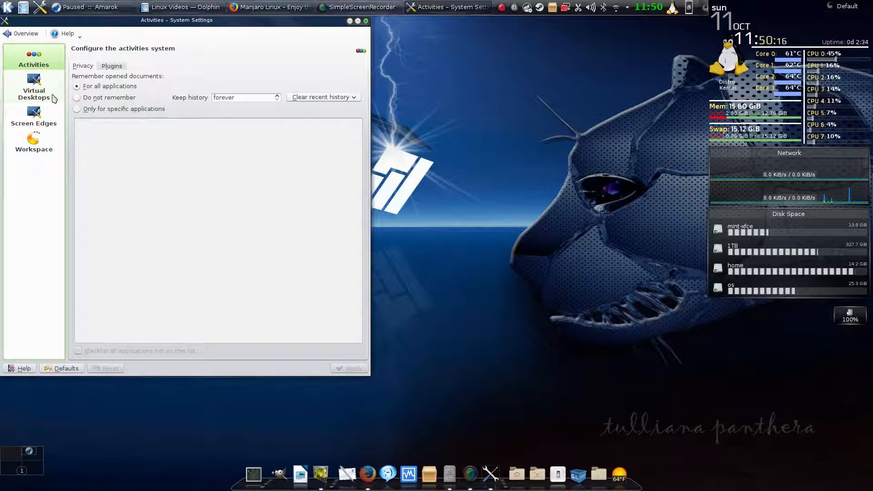
pyautogui.click(34, 86)
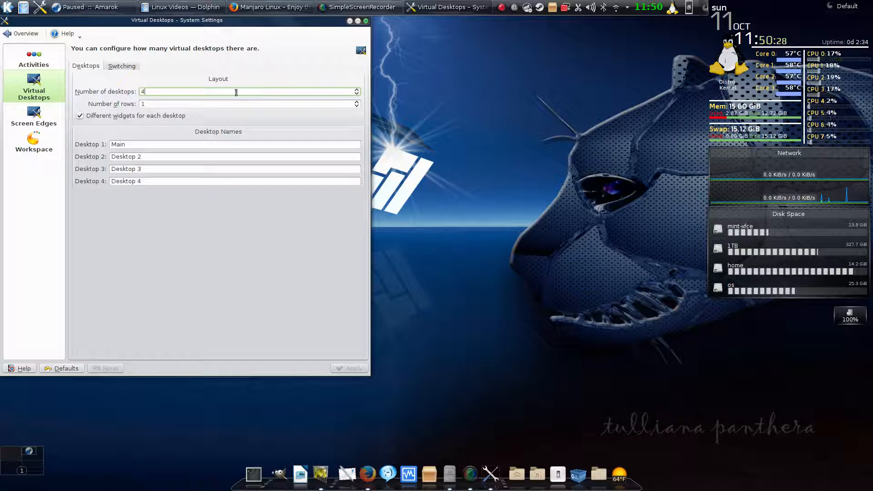
pyautogui.write('12')
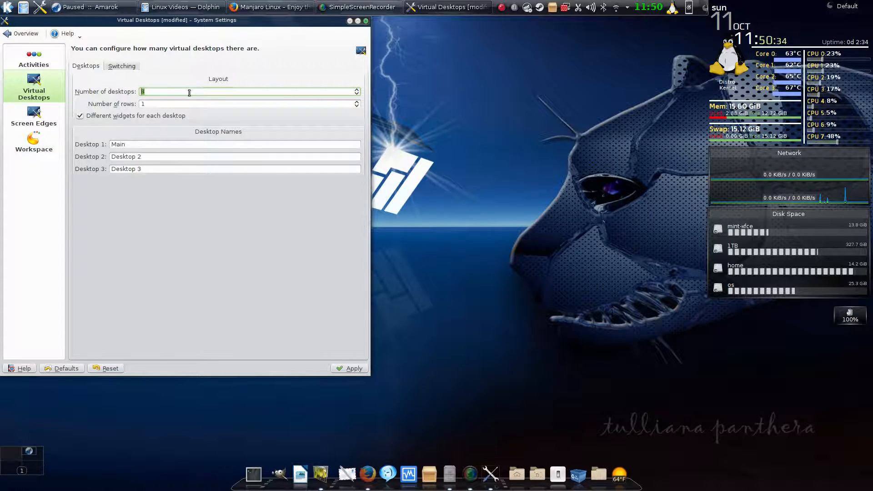
pyautogui.click(356, 93)
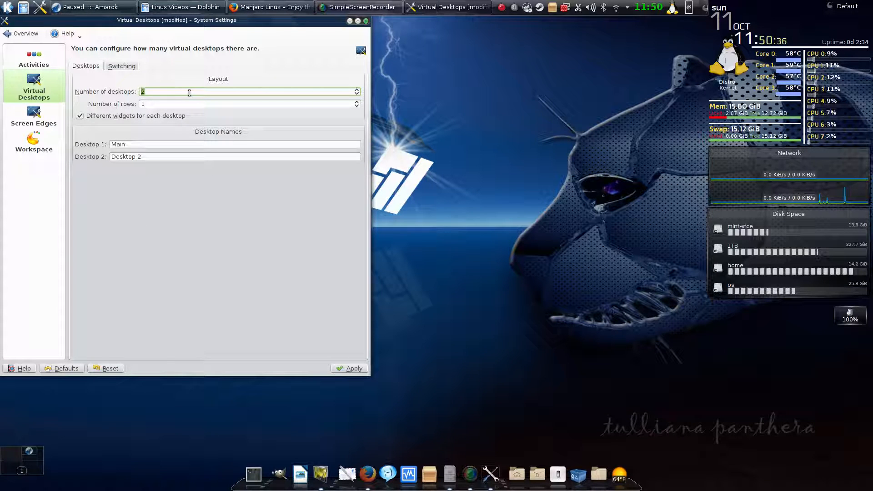
pyautogui.click(356, 89)
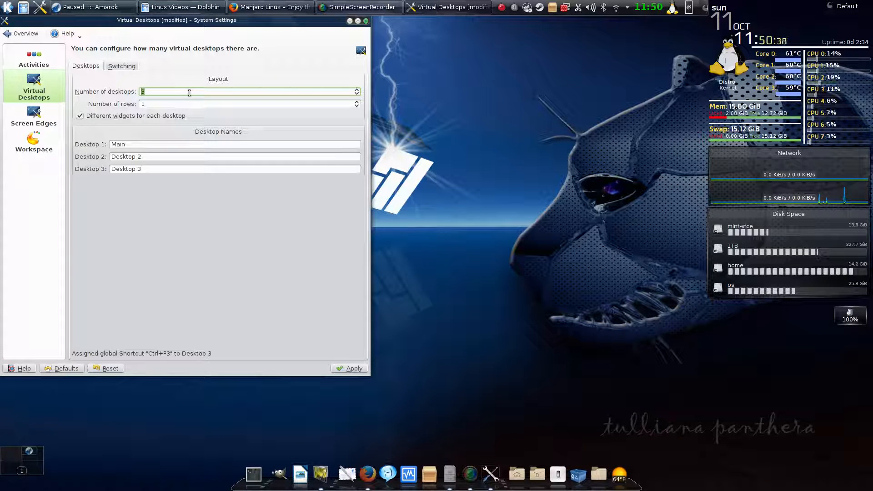
pyautogui.click(356, 89)
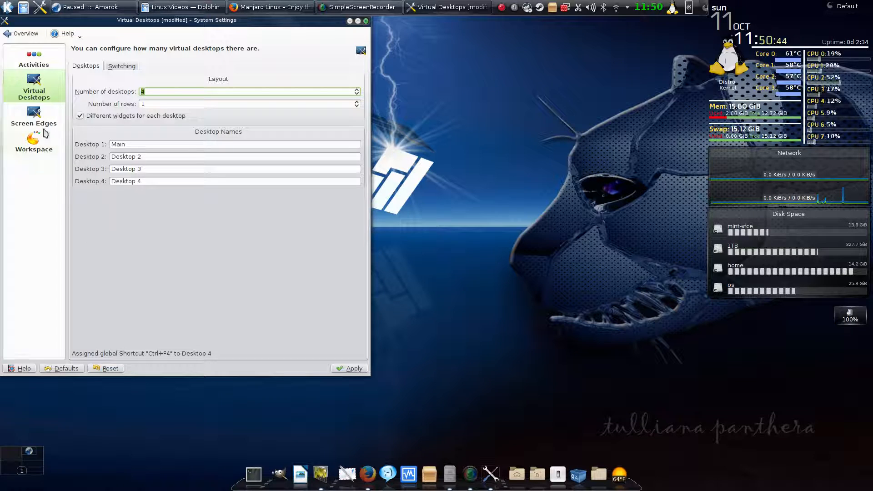
pyautogui.click(24, 33)
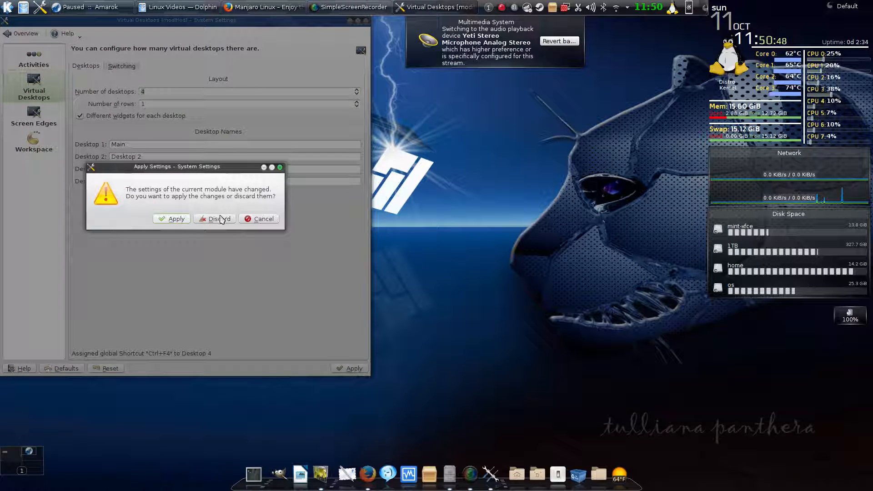
pyautogui.click(214, 219)
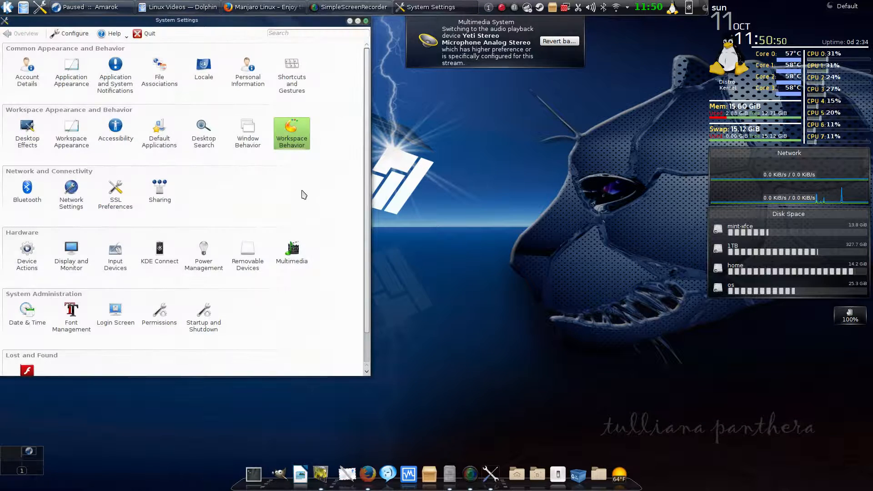
pyautogui.moveTo(300, 196)
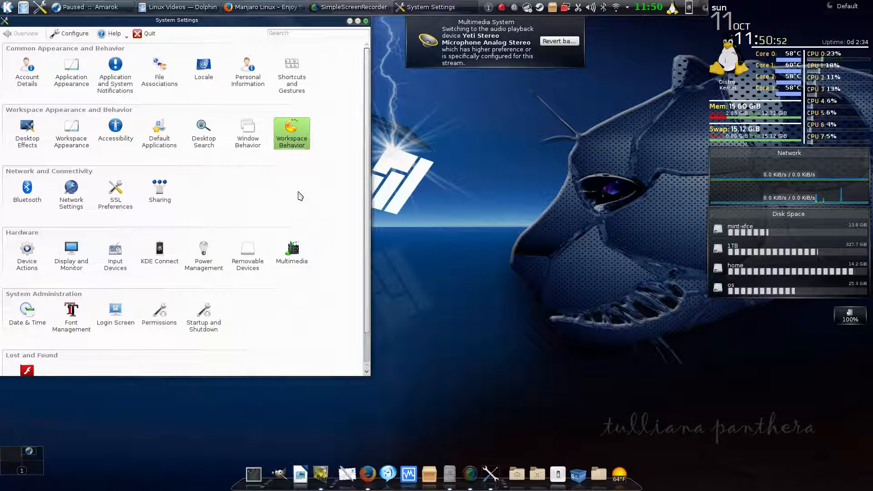
pyautogui.moveTo(234, 205)
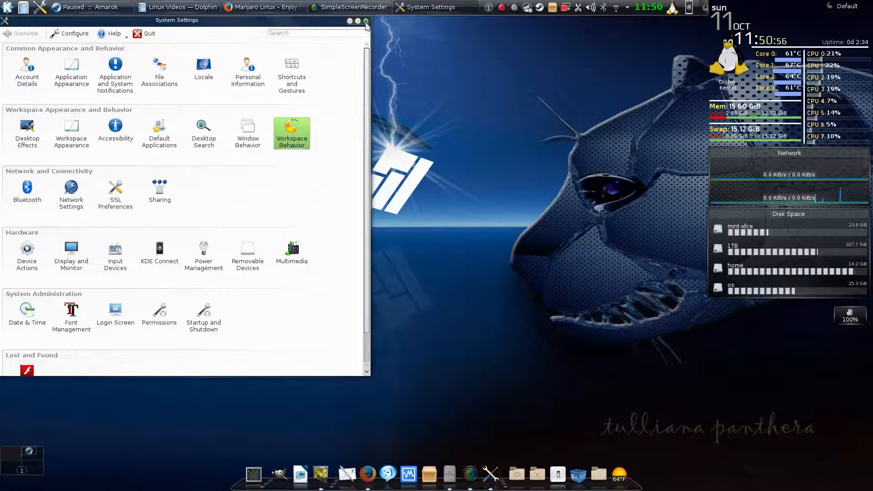
# Step: Close System Settings, leaving the bare desktop with wallpaper, monitor widgets and dock
pyautogui.click(366, 22)
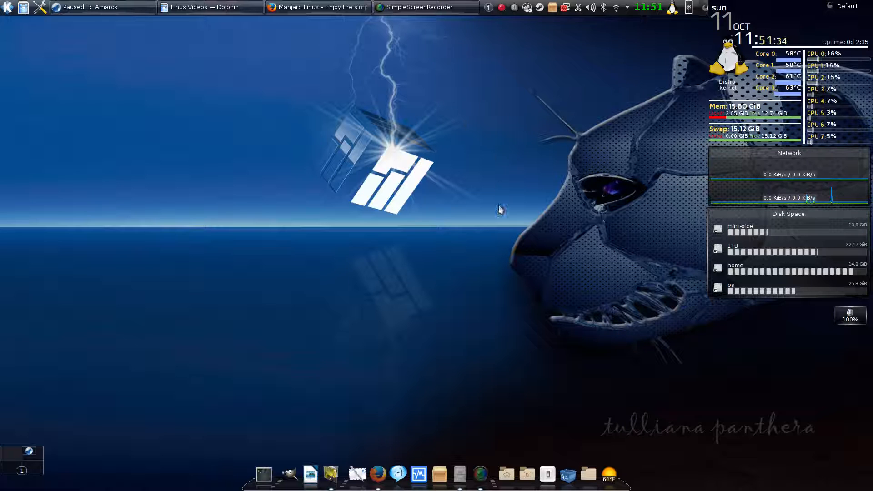
pyautogui.moveTo(469, 268)
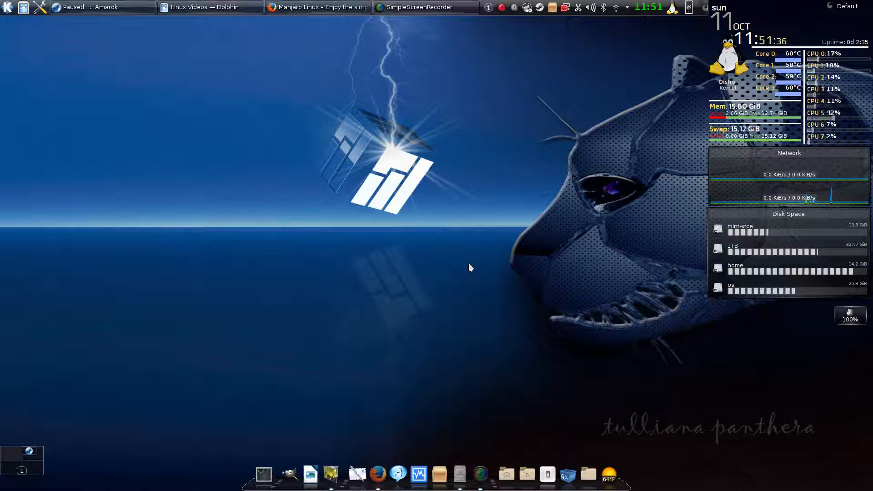
pyautogui.moveTo(462, 264)
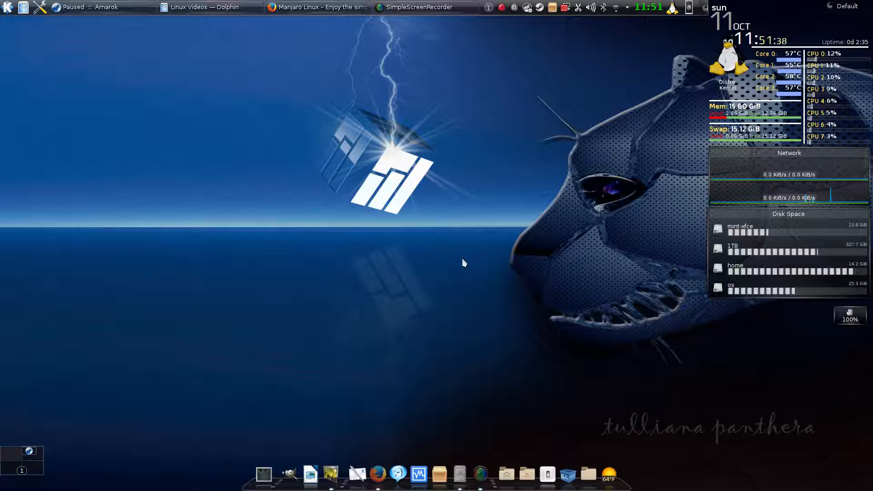
pyautogui.moveTo(452, 318)
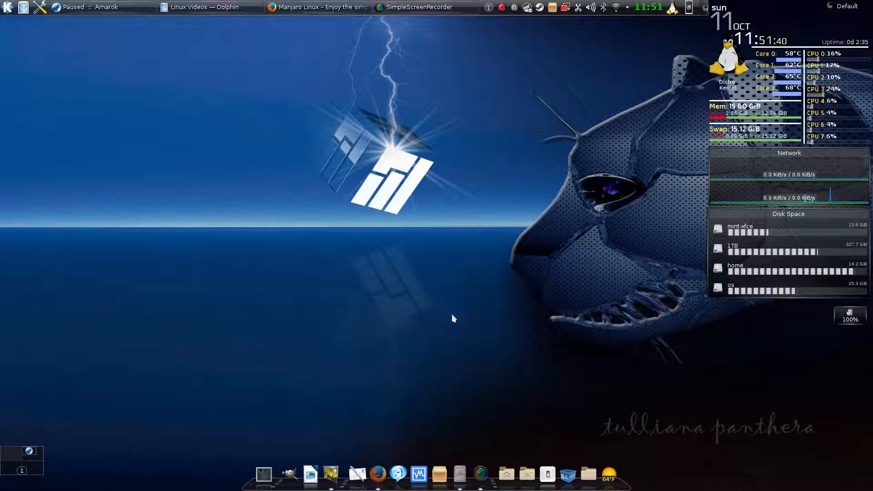
pyautogui.moveTo(441, 329)
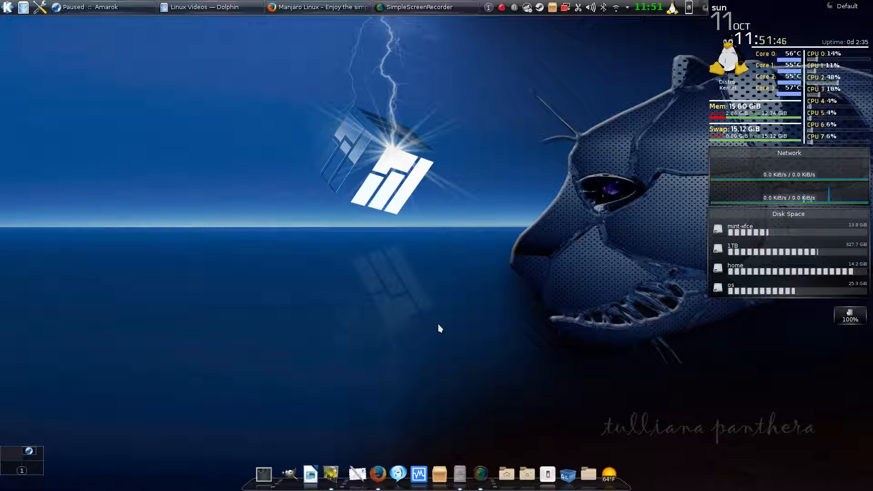
pyautogui.moveTo(437, 330)
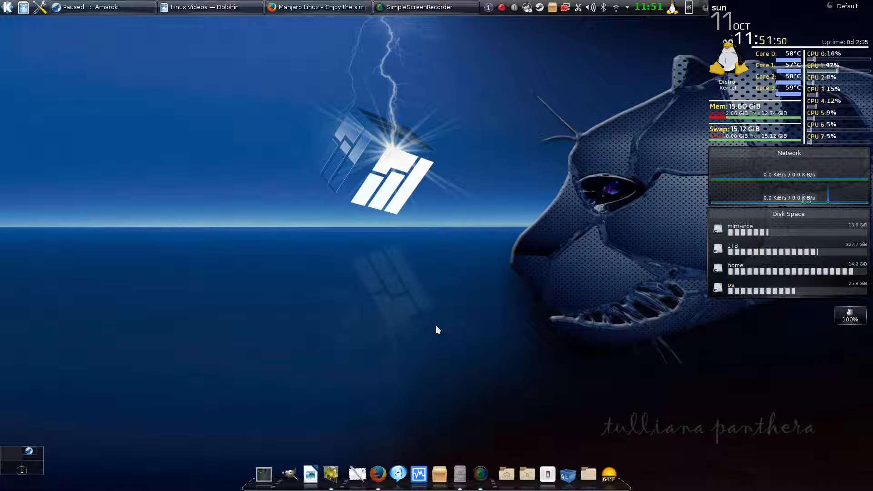
pyautogui.moveTo(409, 304)
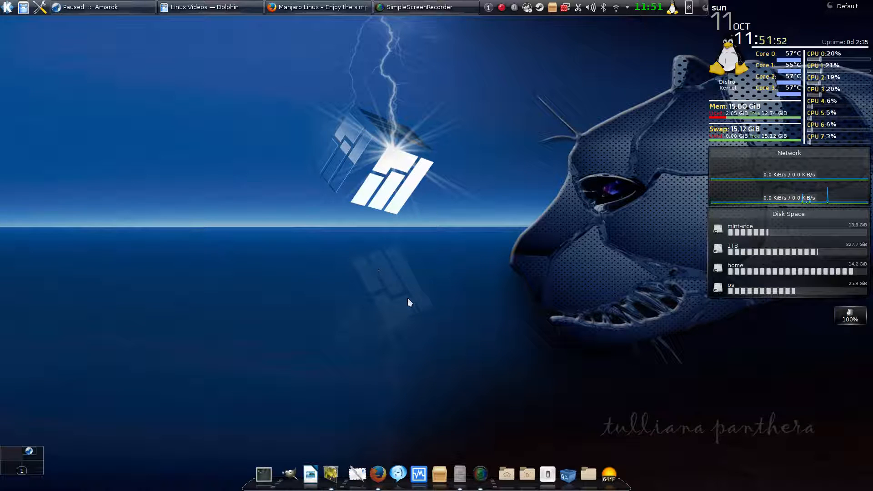
pyautogui.moveTo(468, 317)
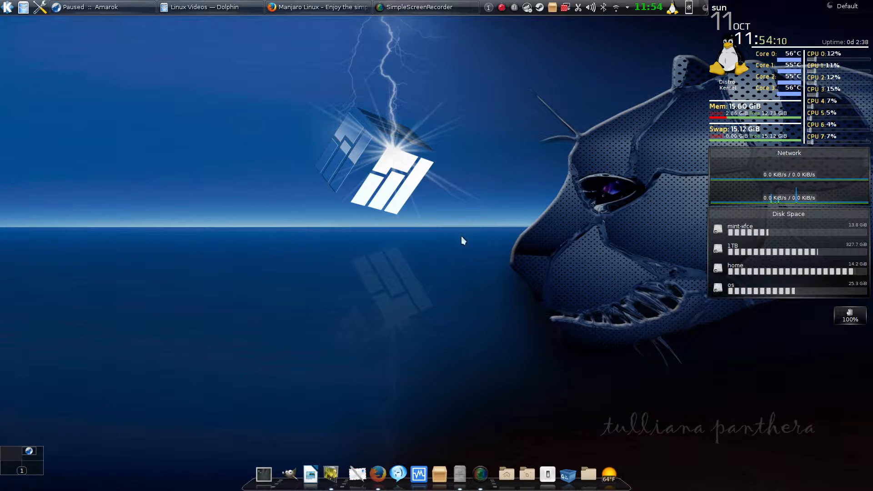
pyautogui.moveTo(482, 162)
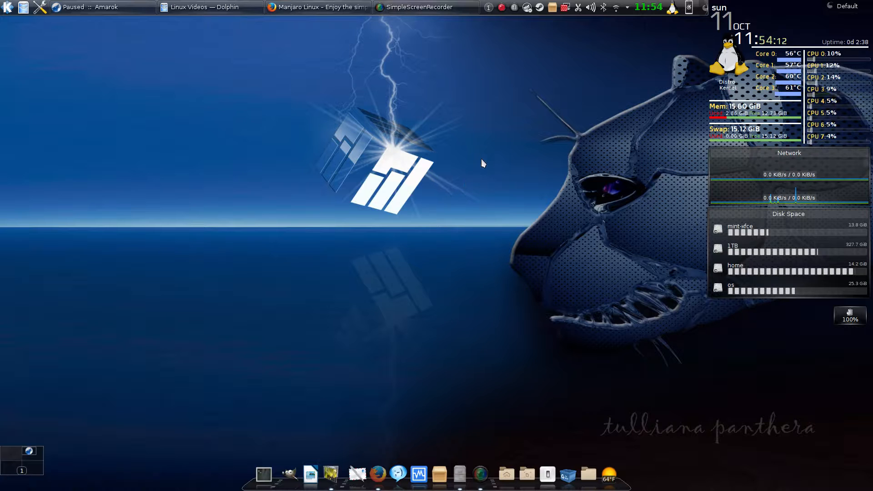
pyautogui.moveTo(509, 155)
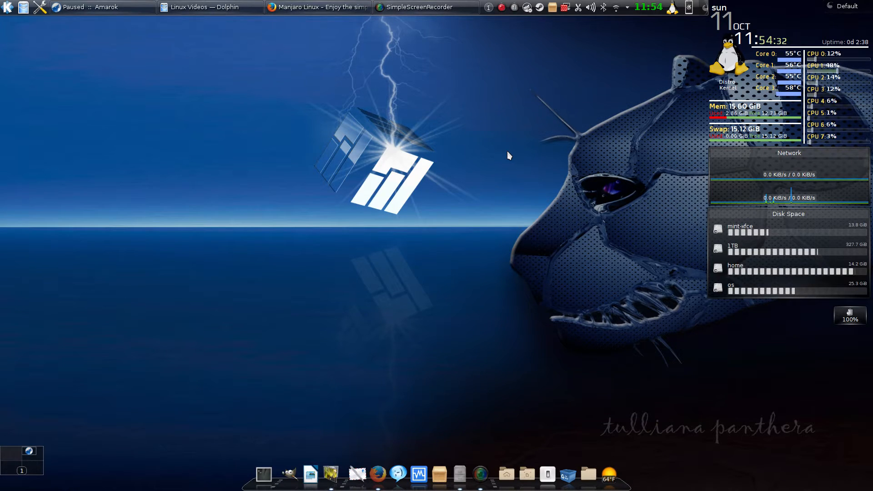
pyautogui.moveTo(501, 130)
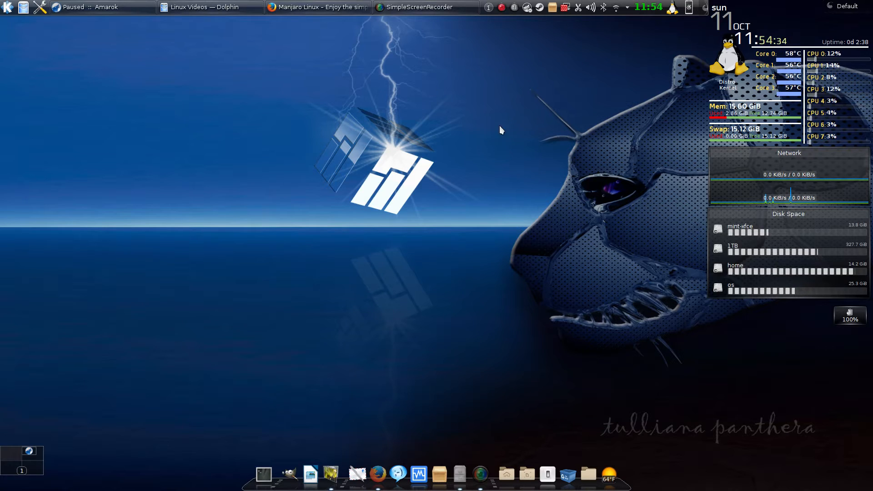